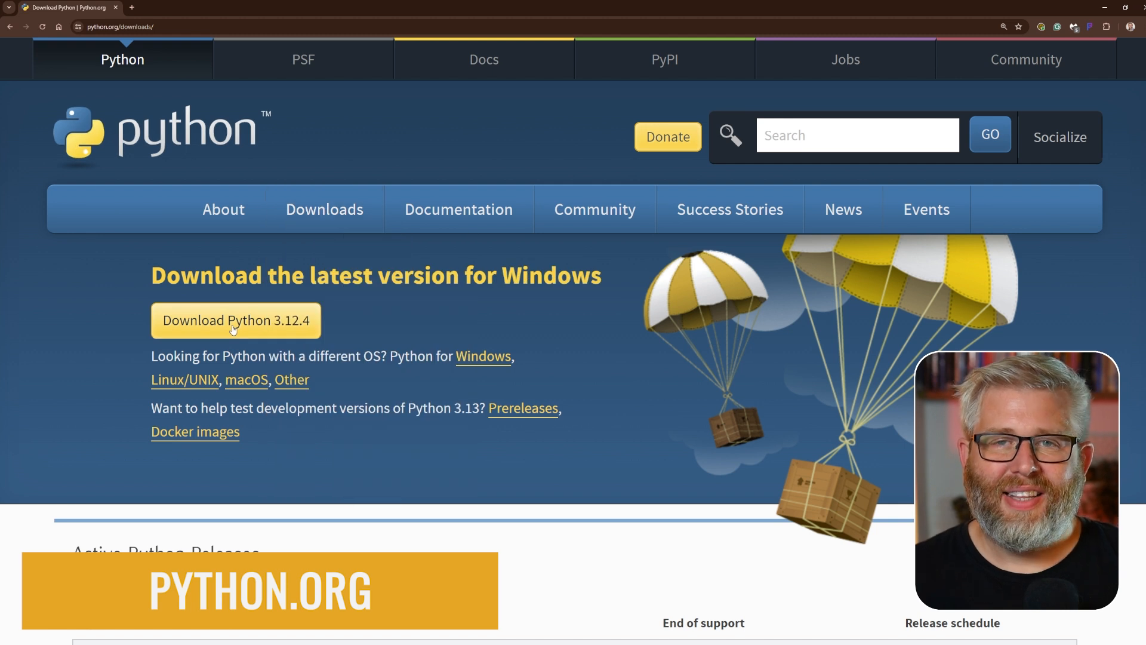
- Download the Python 3.12.4 installer for Windows from python.org
scroll(down, 3)
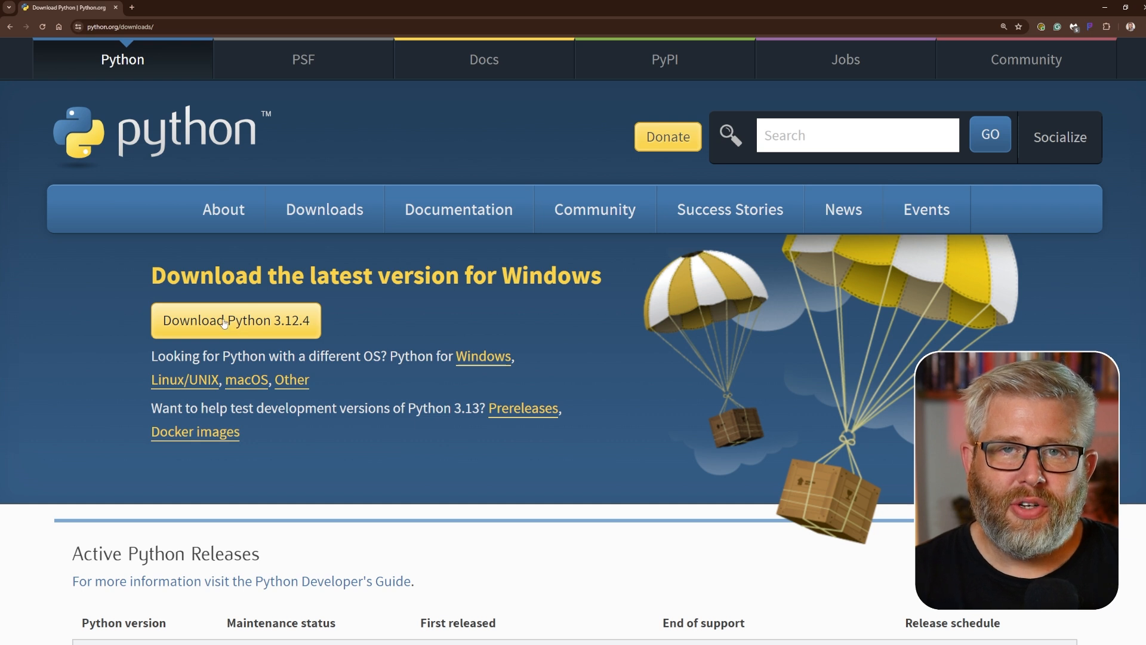
mouse_move(232, 332)
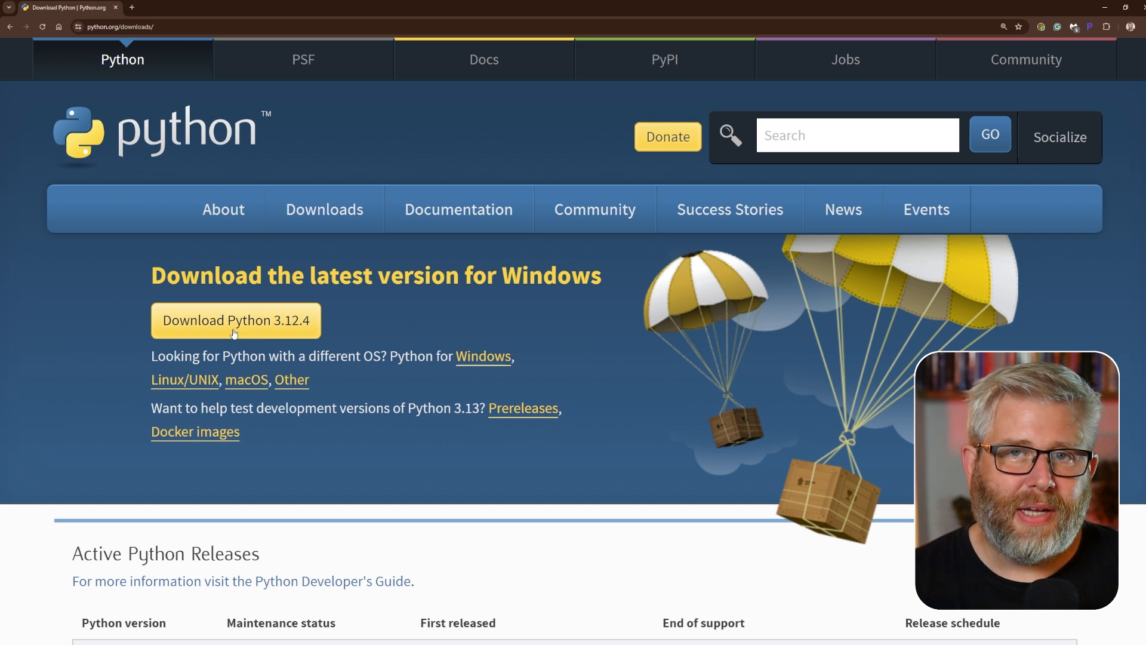
click(236, 320)
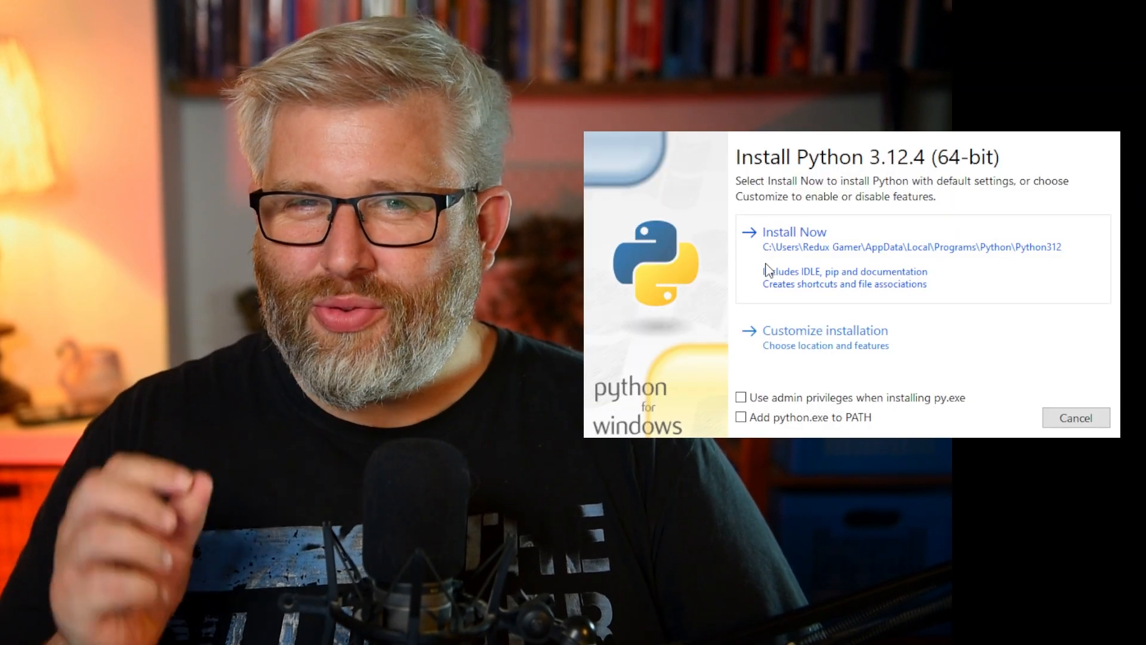
- Enable adding python.exe to PATH and start the Python 3.12.4 installation
click(743, 417)
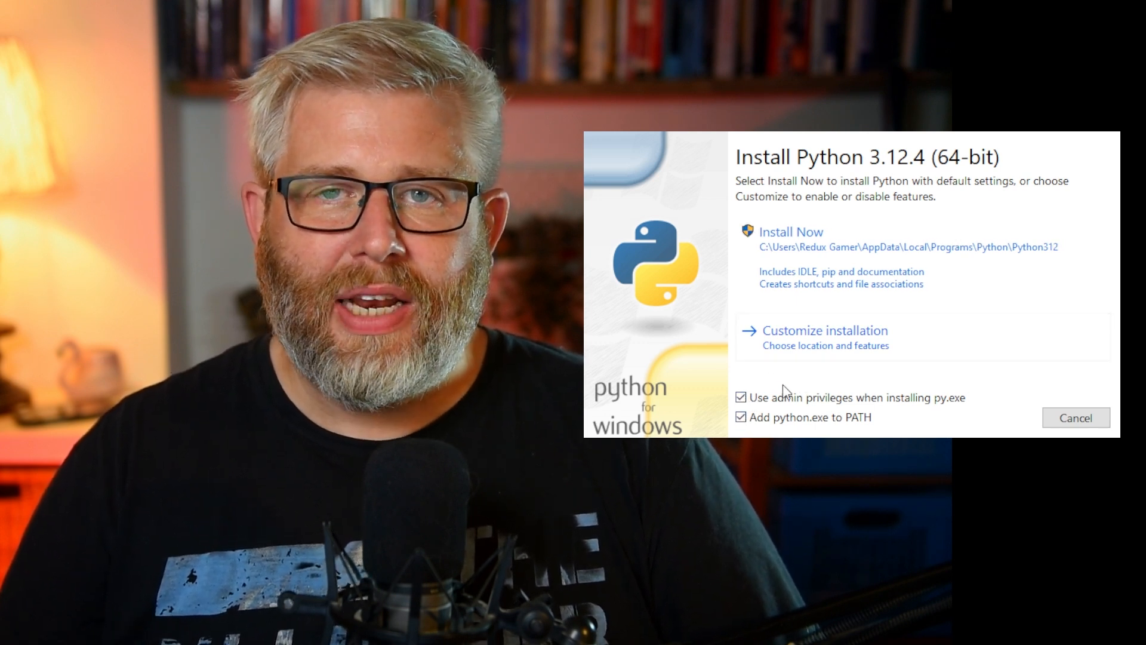
click(790, 231)
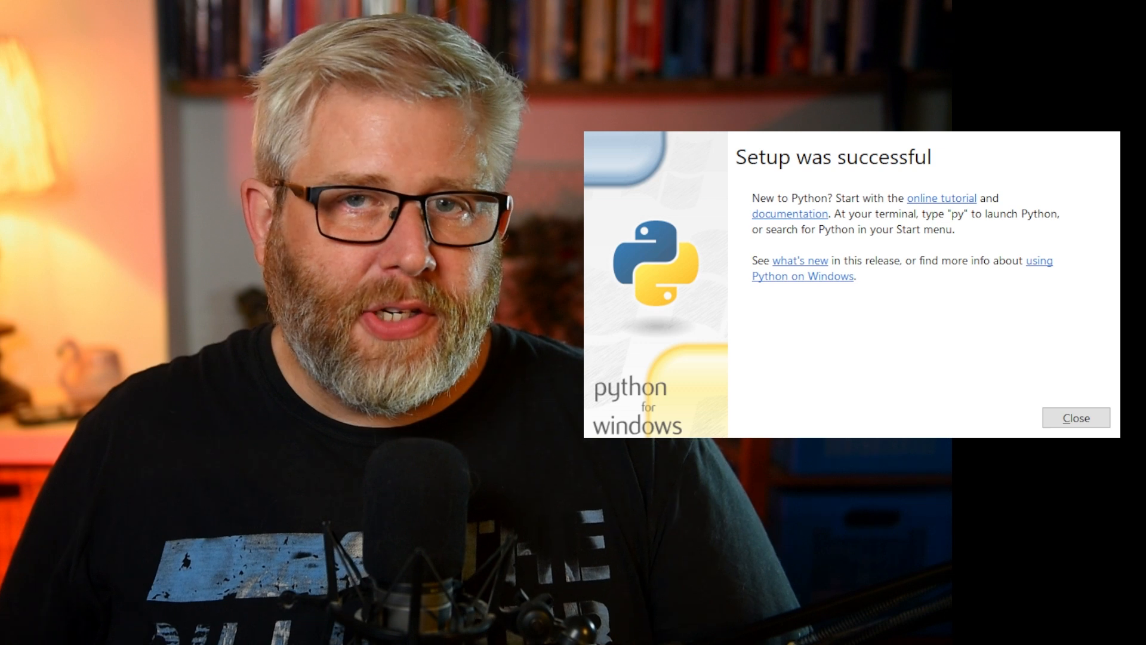
- Close the installer on the 'Setup was successful' screen
click(1076, 417)
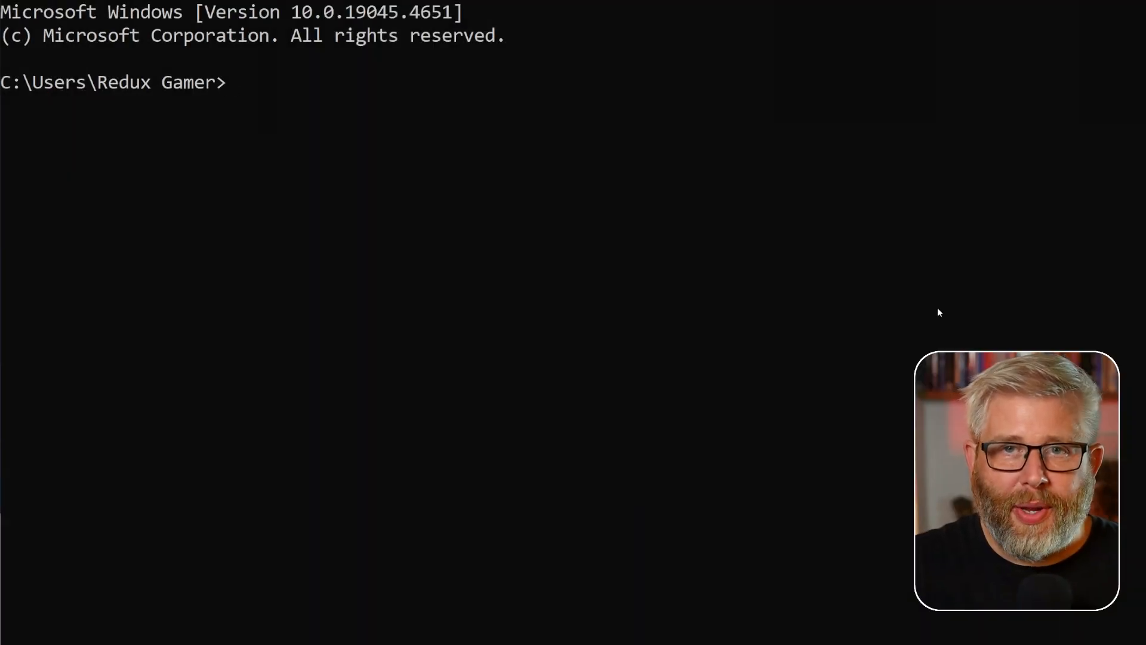
- Run python --version to confirm Python 3.12.4 is installed
text(python)
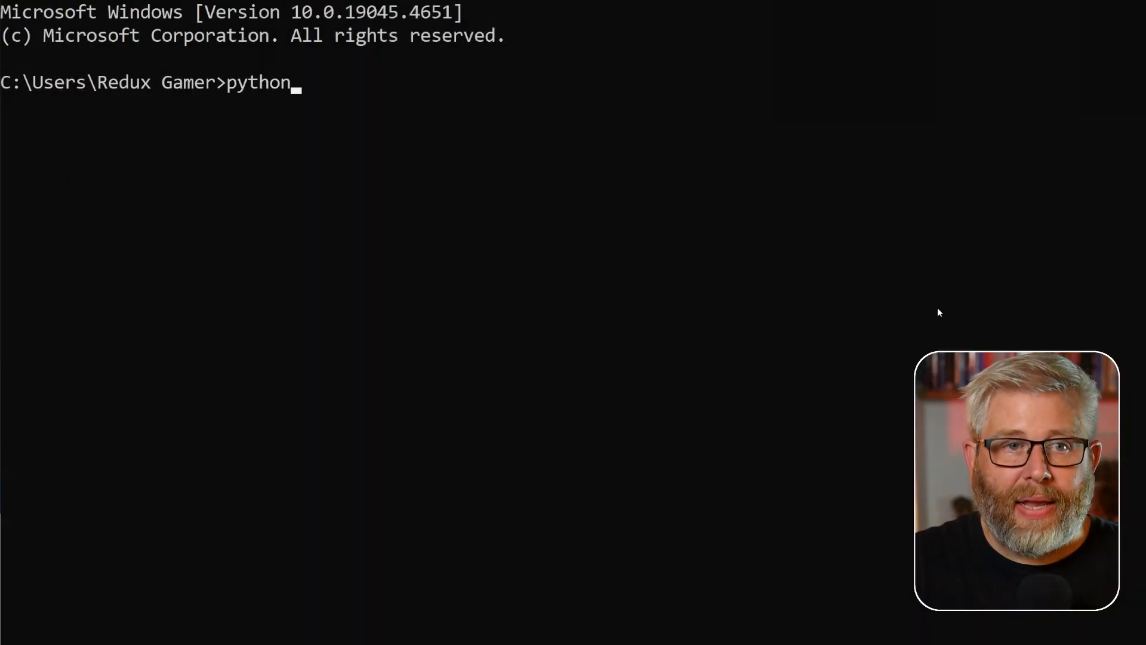
text(--versi)
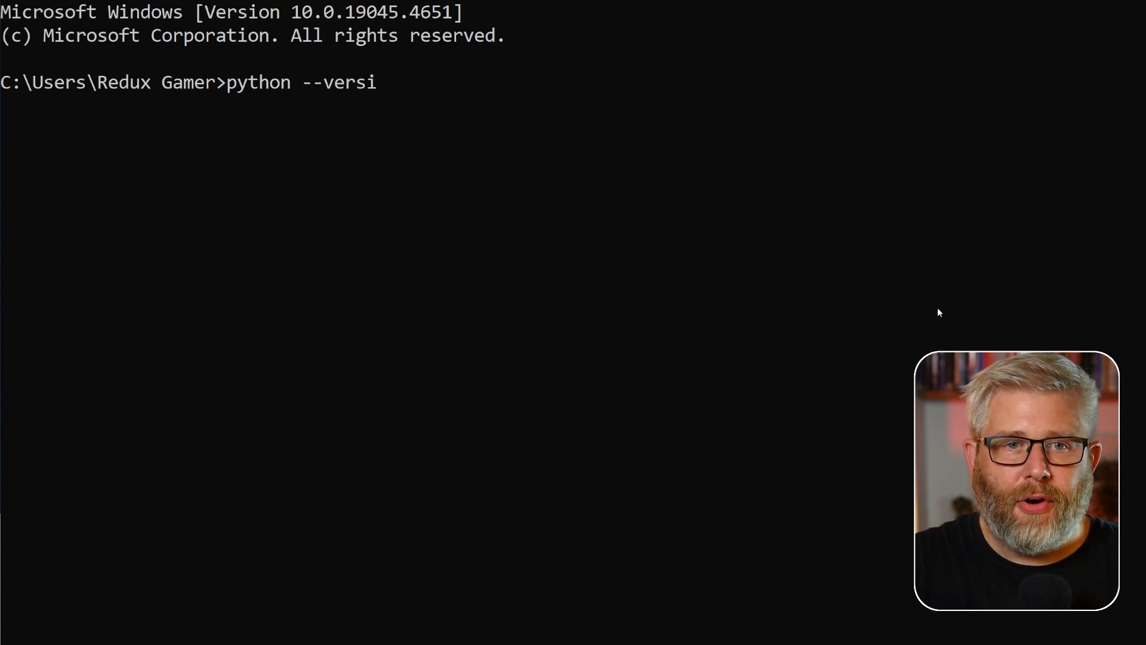
key(Return)
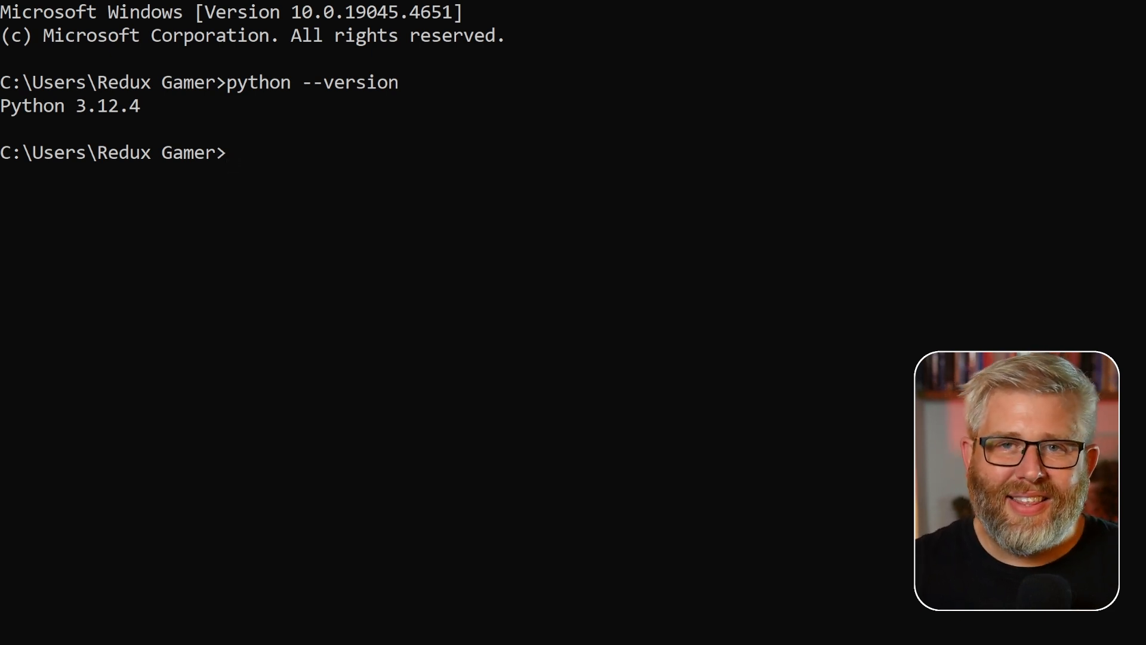
text(python)
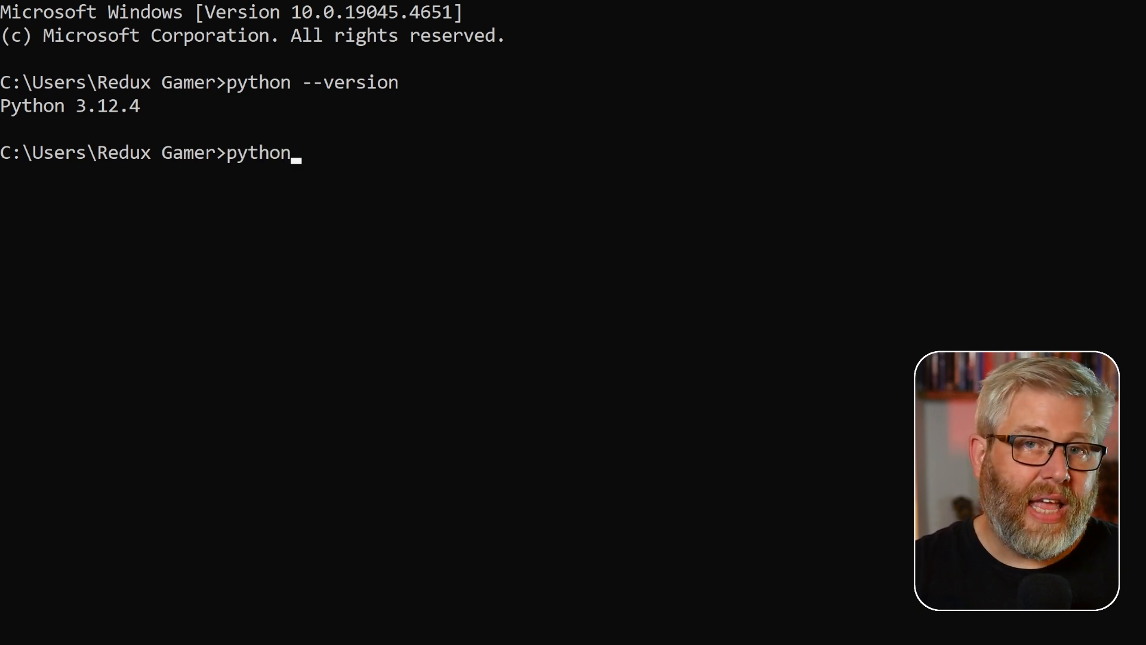
- Start the Python shell and run print("Hello, Python!")
key(Return)
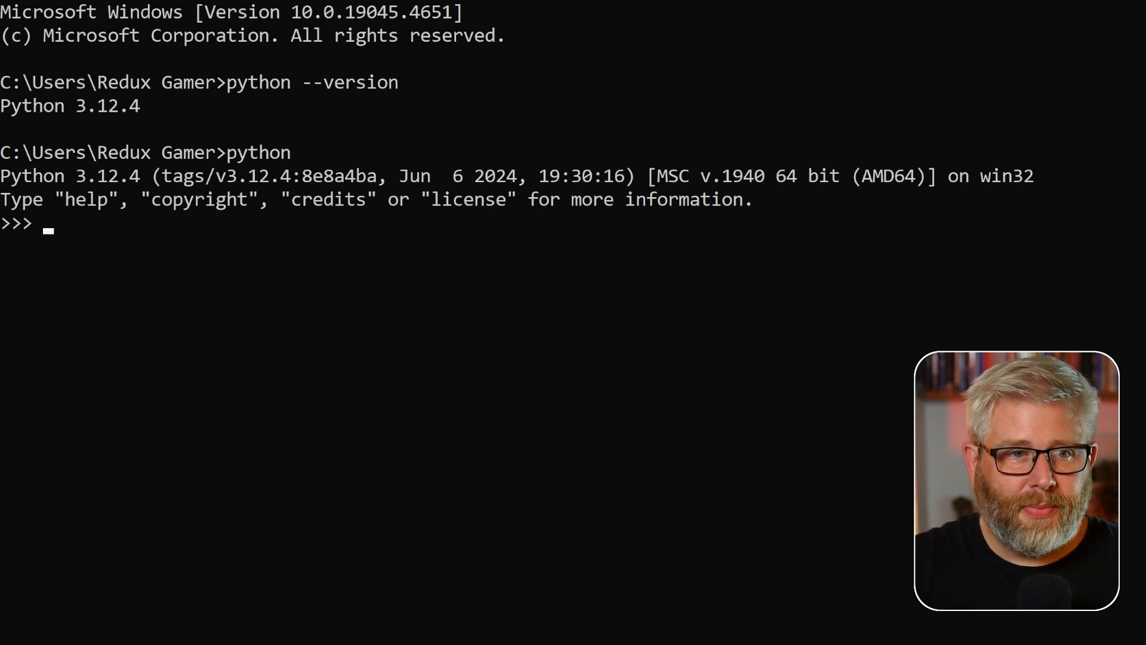
text(print)
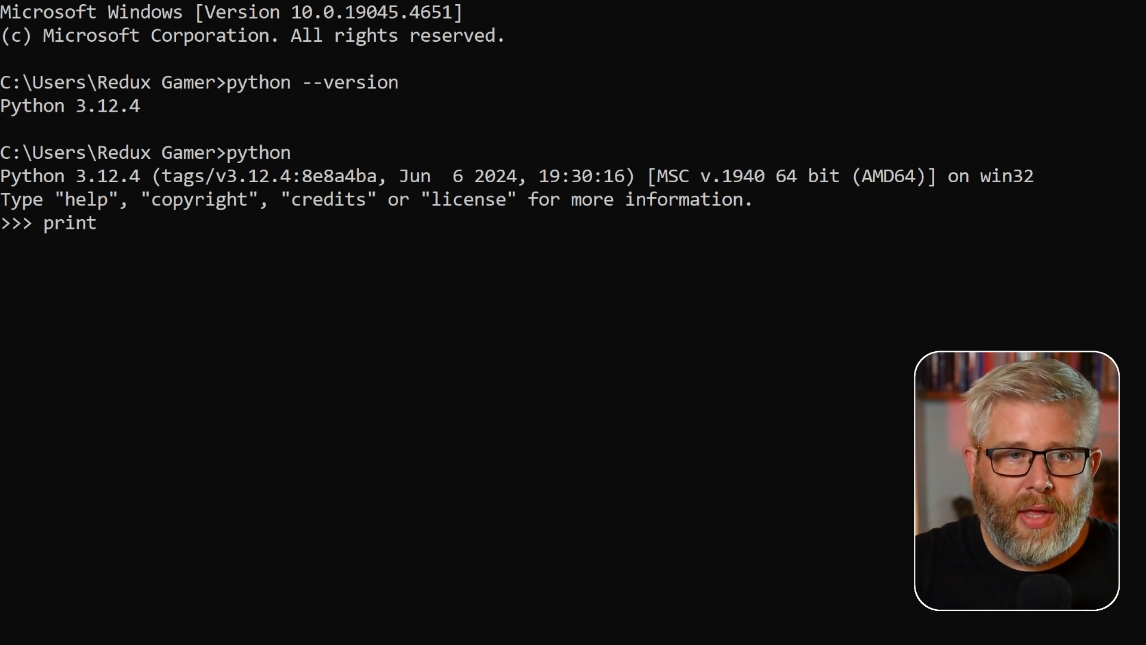
text((")
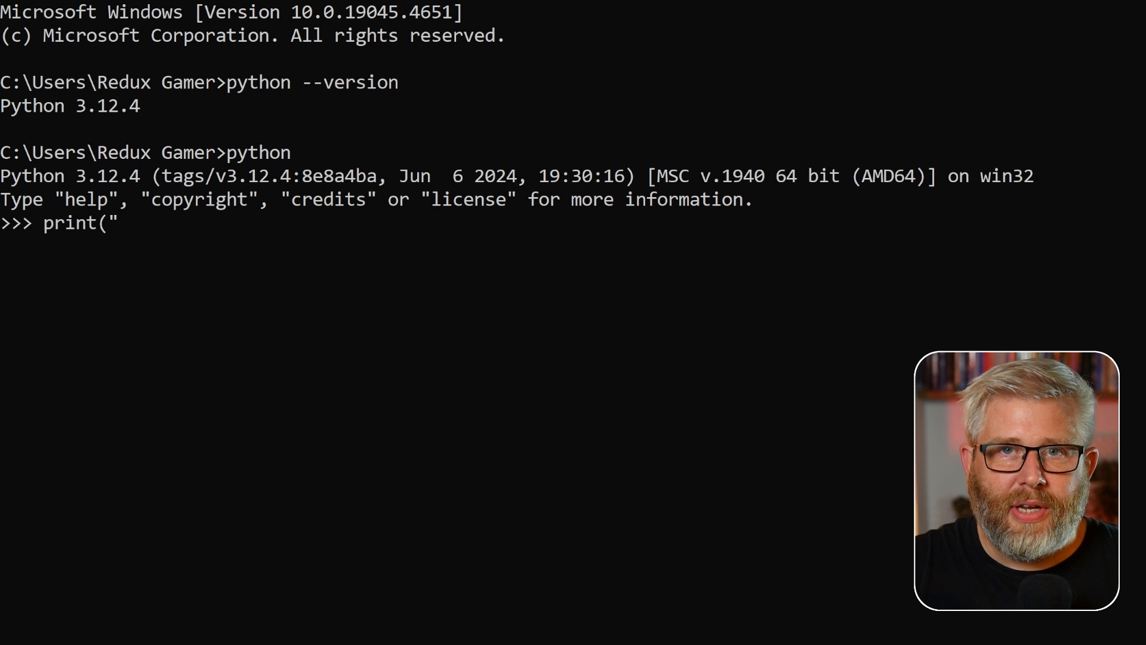
text(Hello, Py)
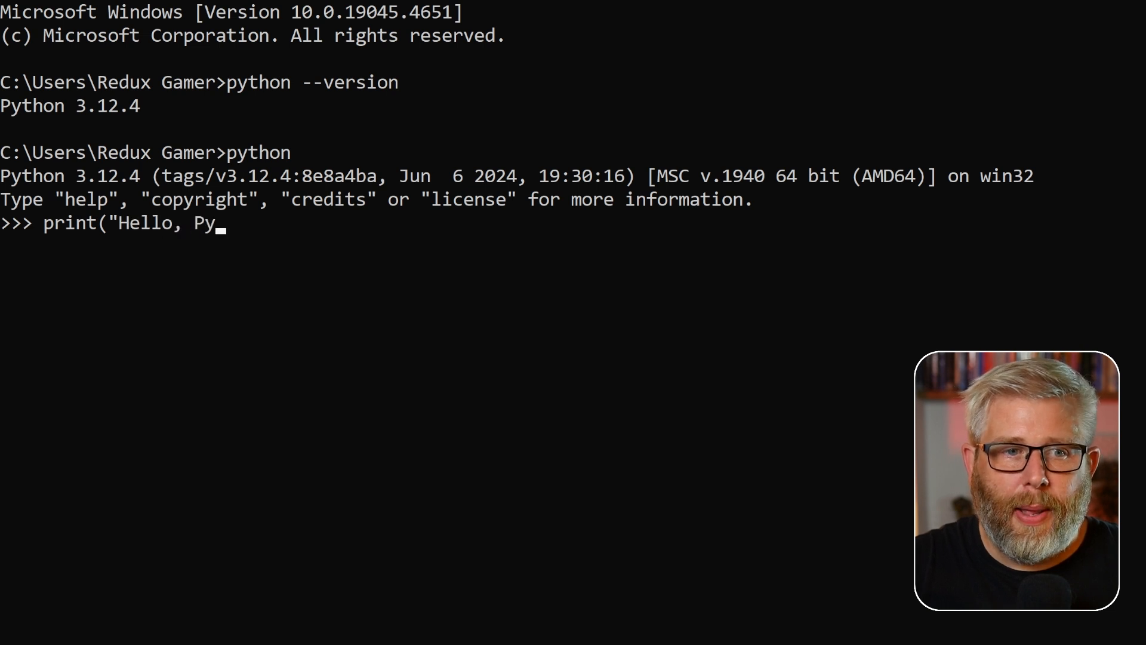
text(thon!"))
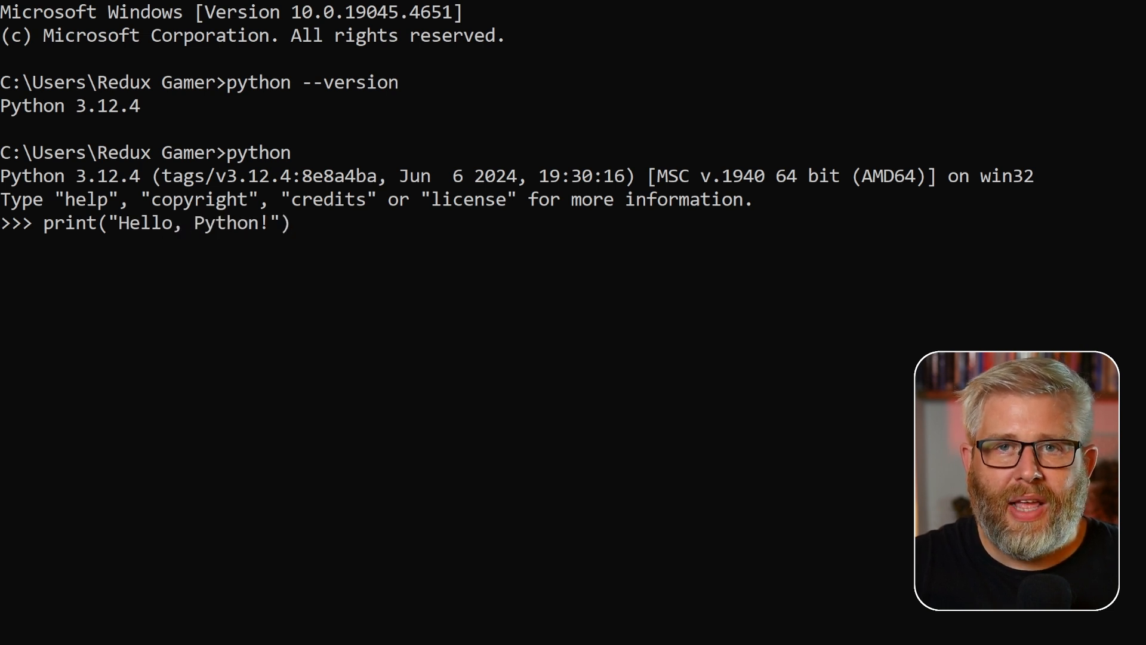
key(Return)
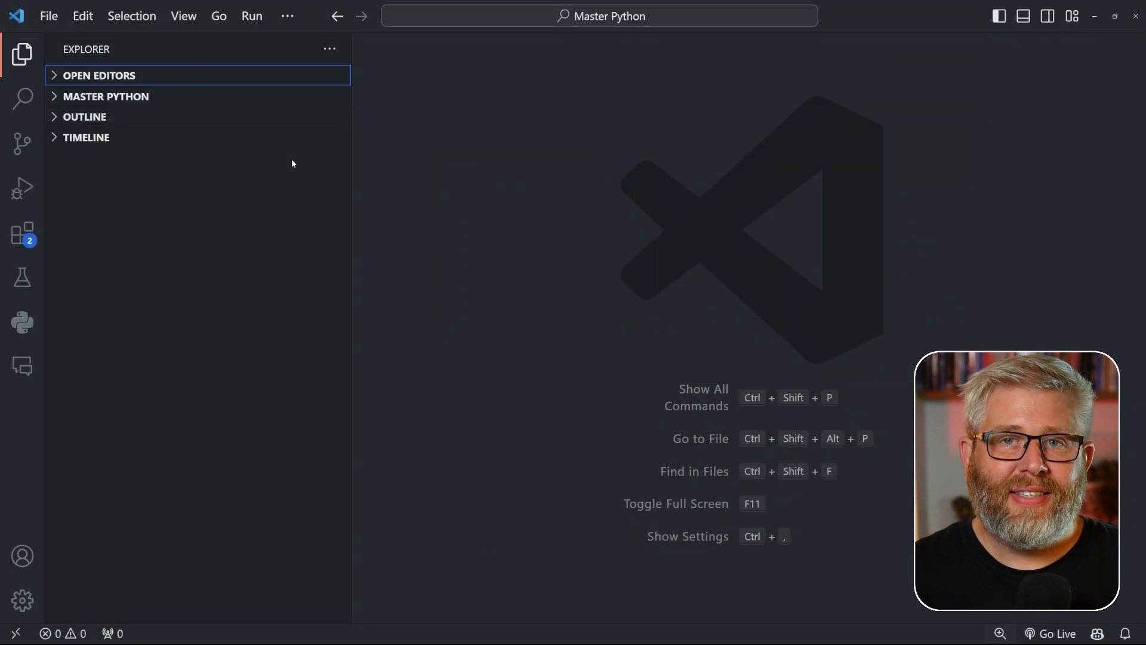
mouse_move(261, 228)
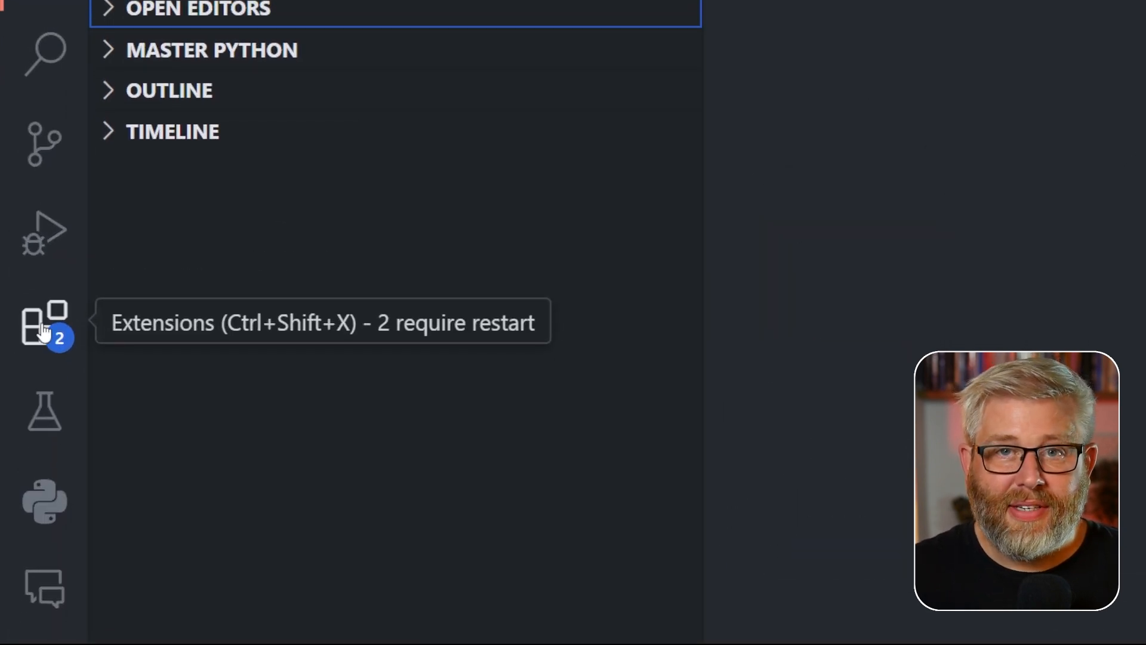
- Search the Extensions marketplace for python extensions
click(46, 323)
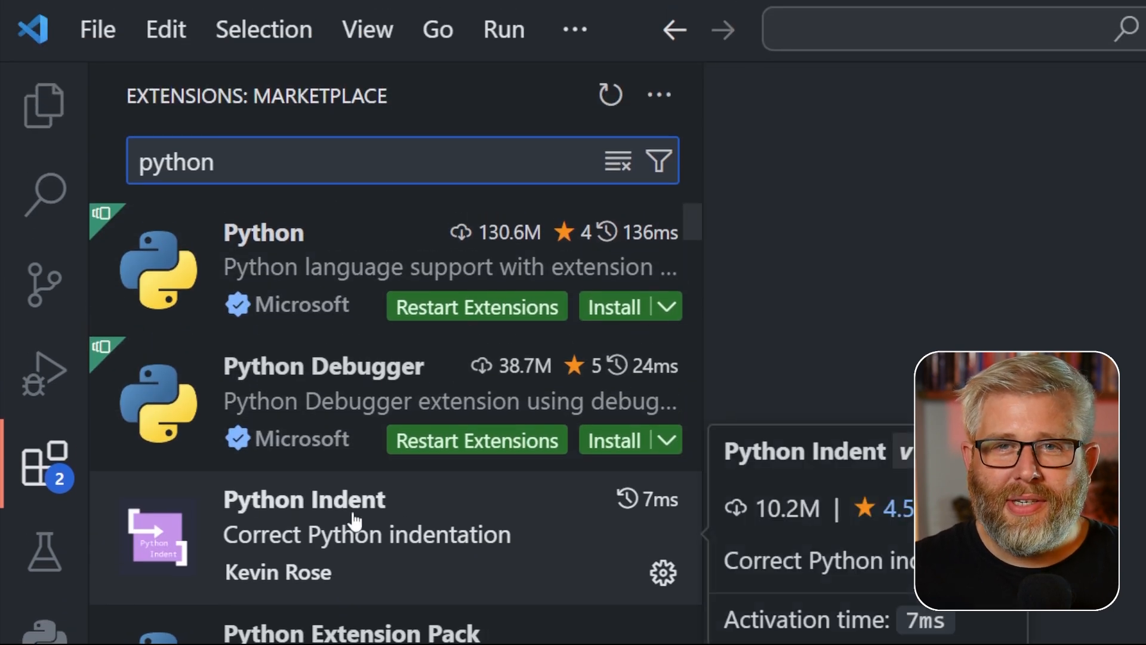
mouse_move(363, 515)
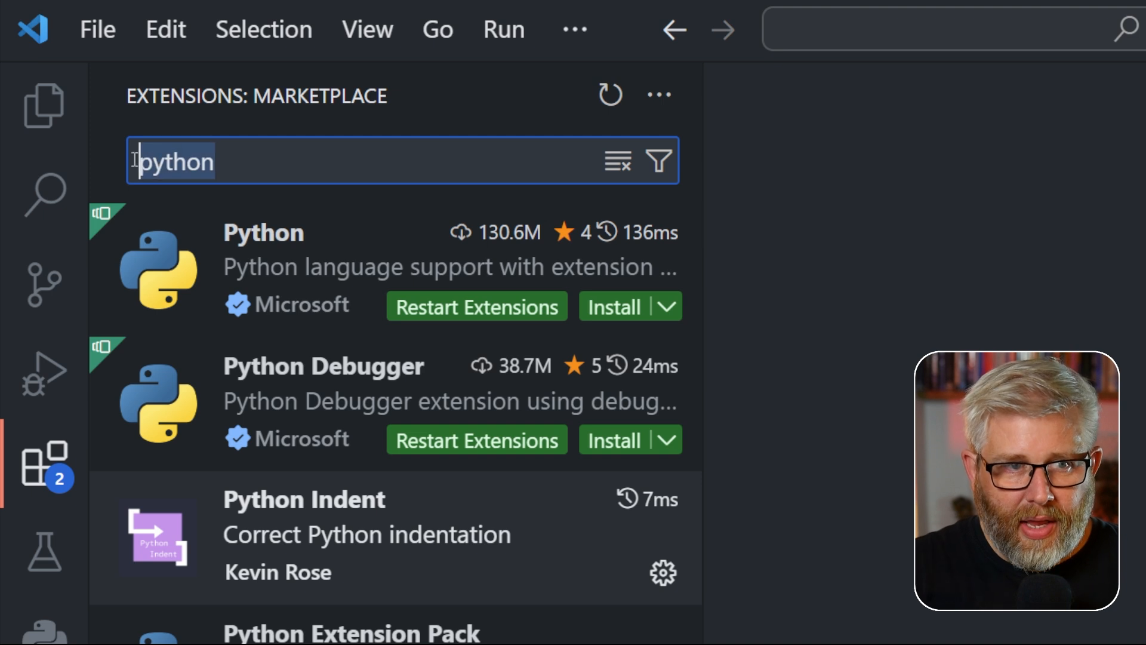
key(Backspace)
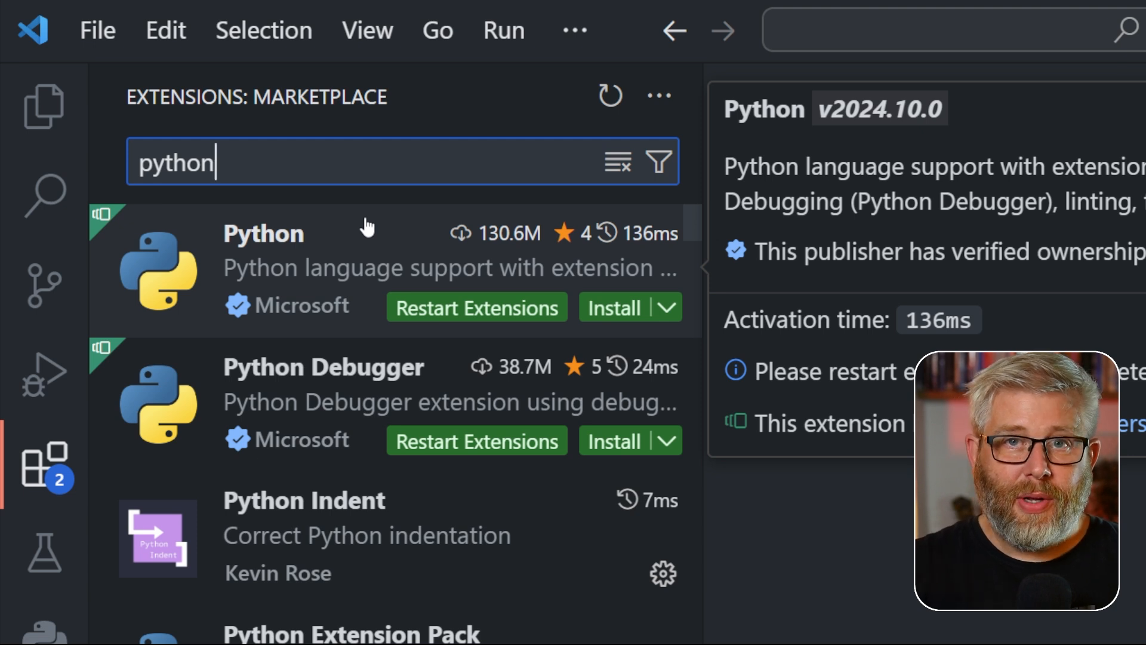
mouse_move(300, 318)
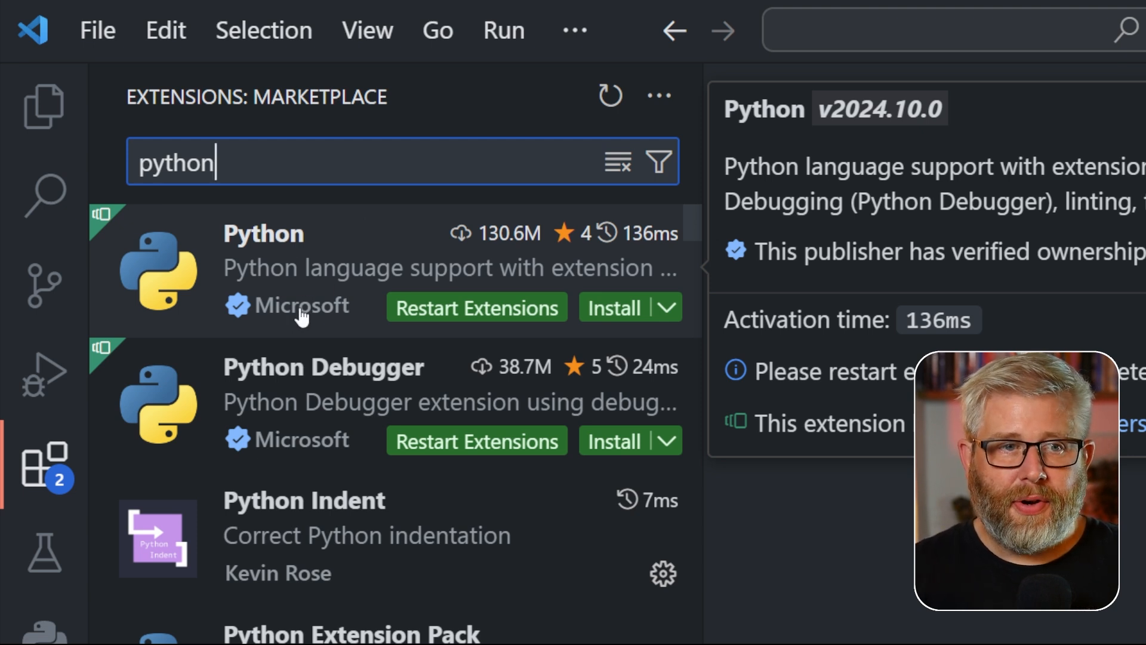
mouse_move(616, 308)
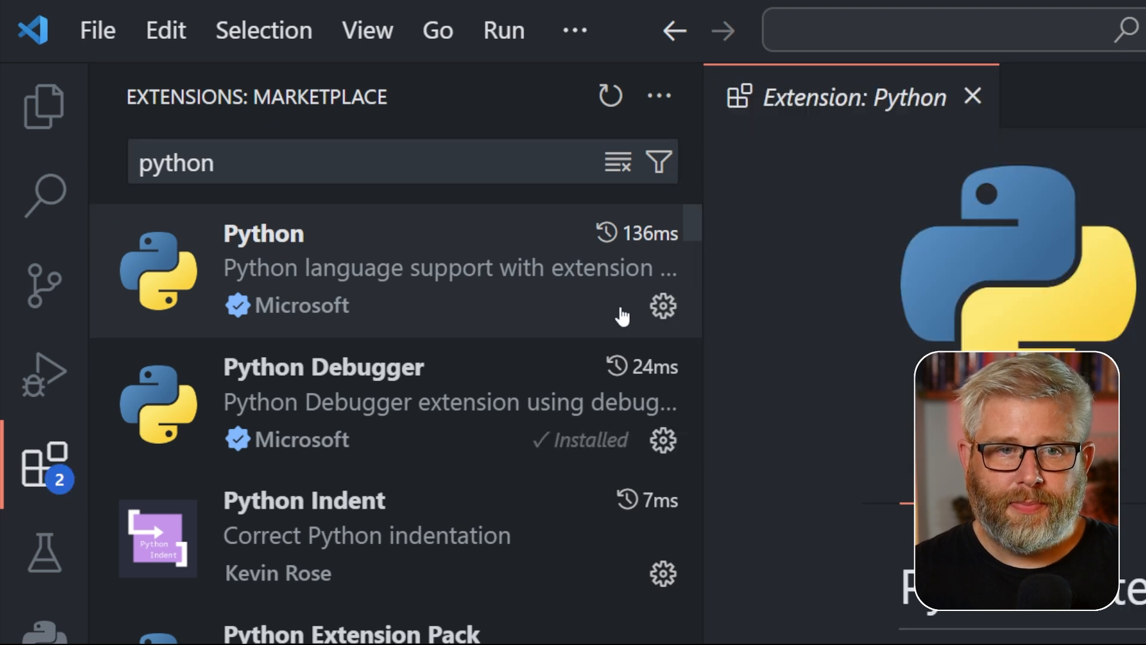
mouse_move(323, 401)
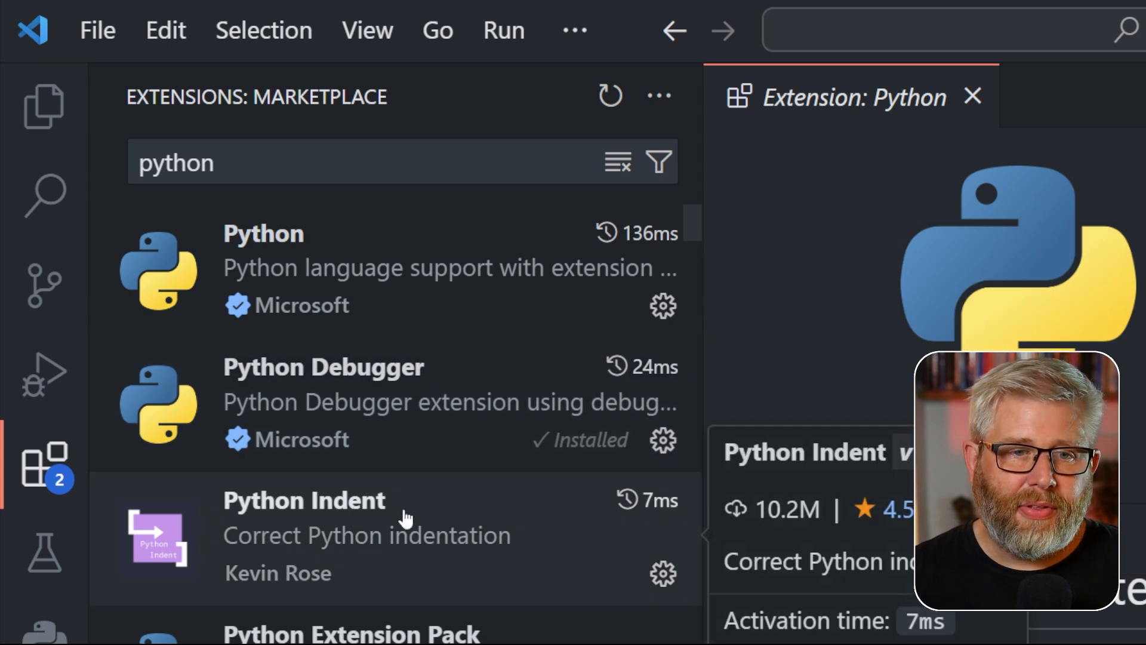
mouse_move(512, 545)
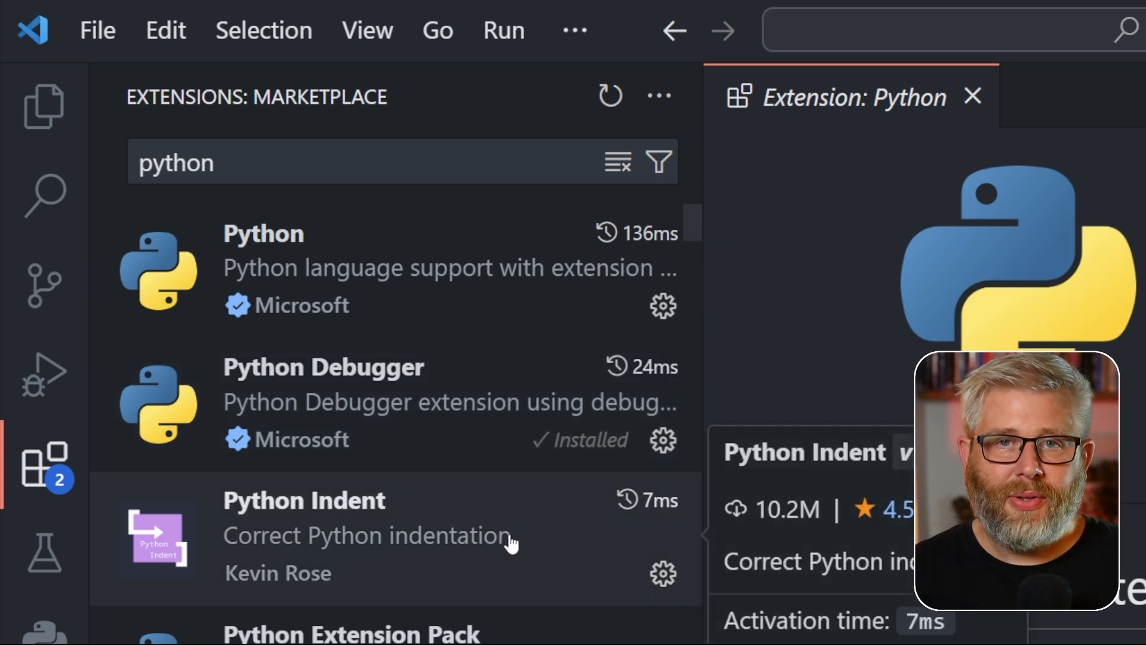
mouse_move(235, 205)
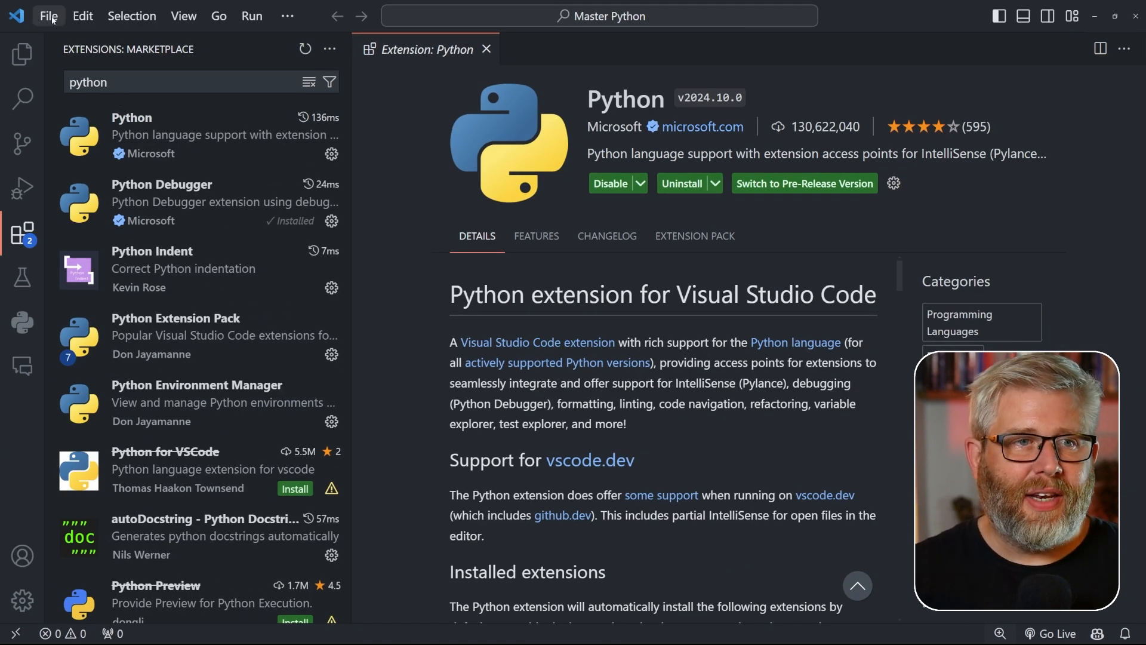
- Open the Master Python folder as the workspace via File > Open Folder
click(48, 16)
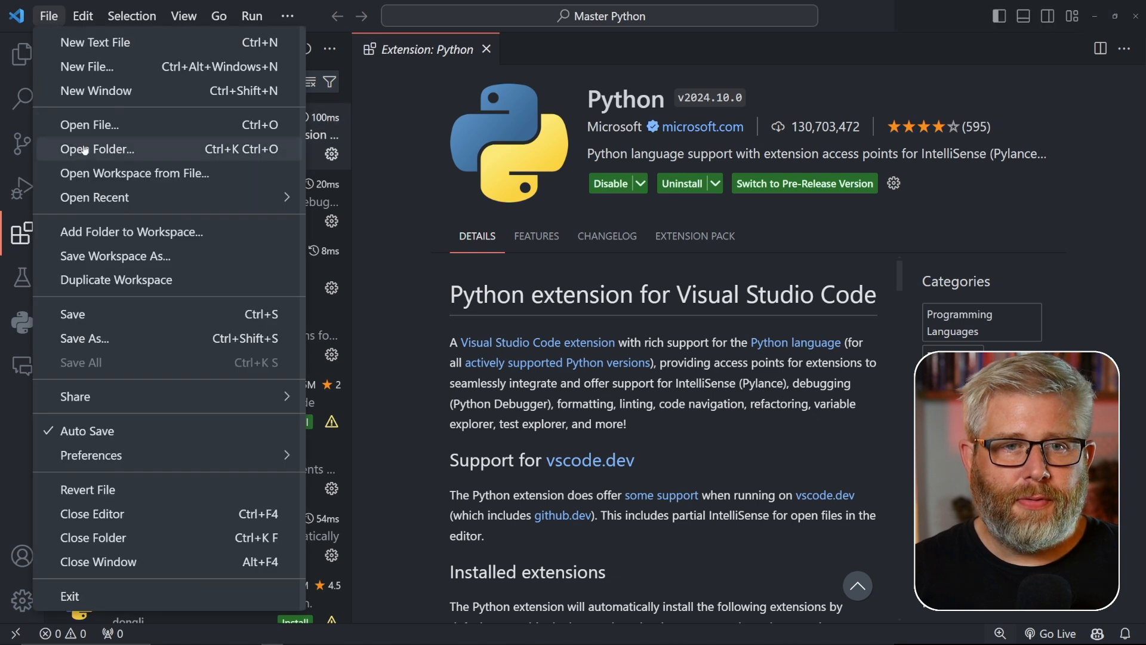
click(95, 149)
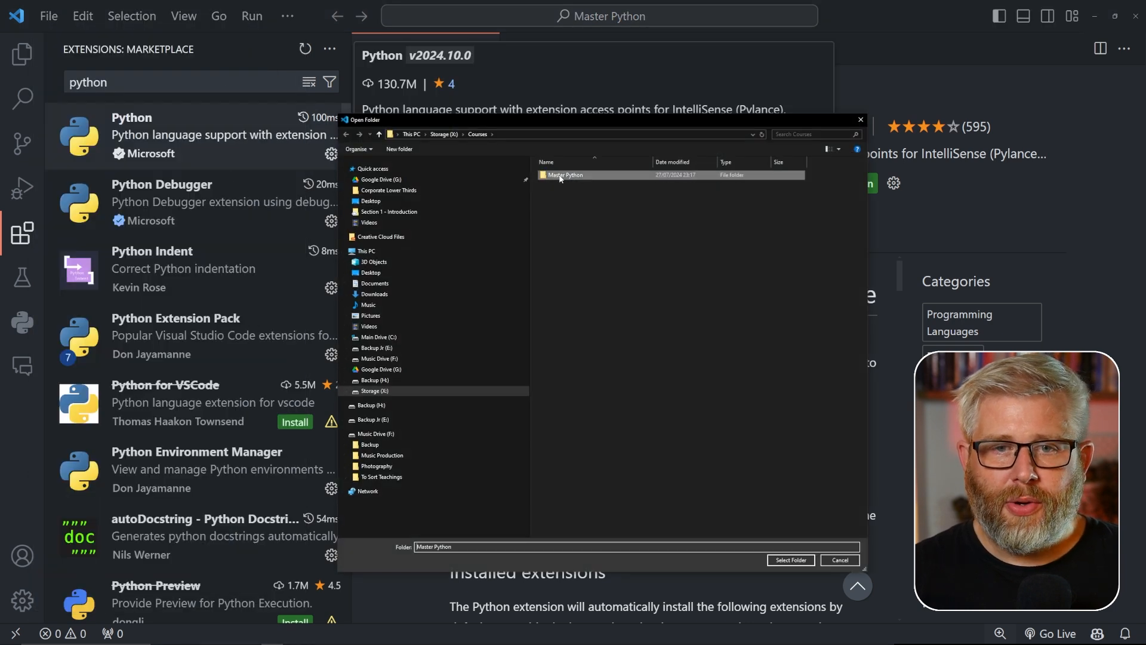
click(791, 560)
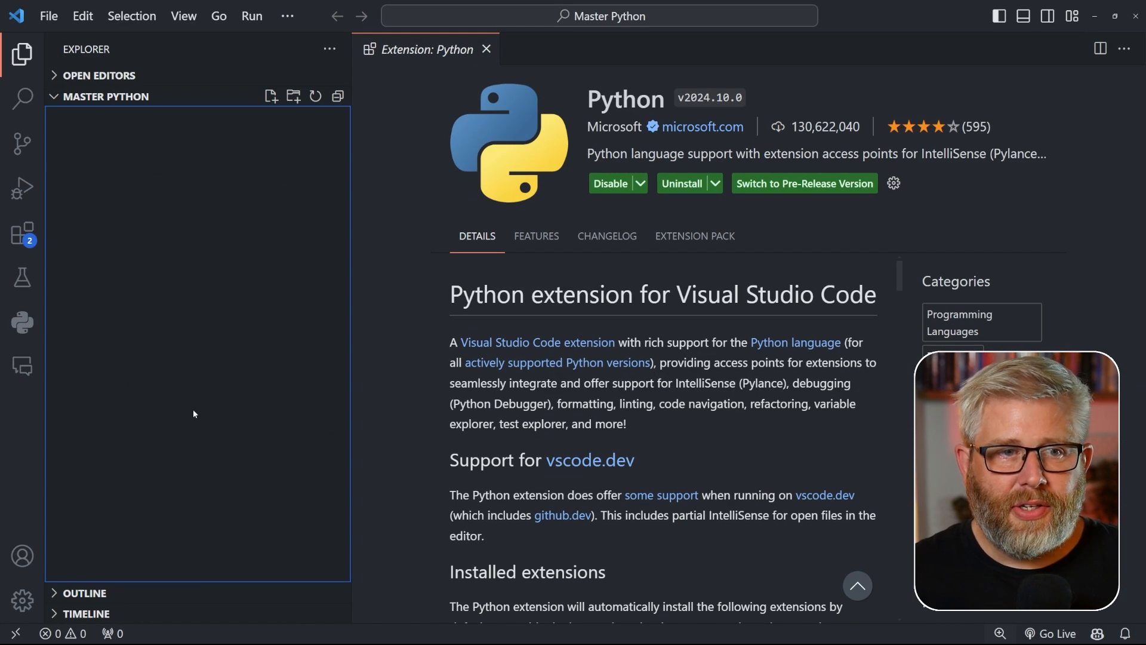
mouse_move(453, 107)
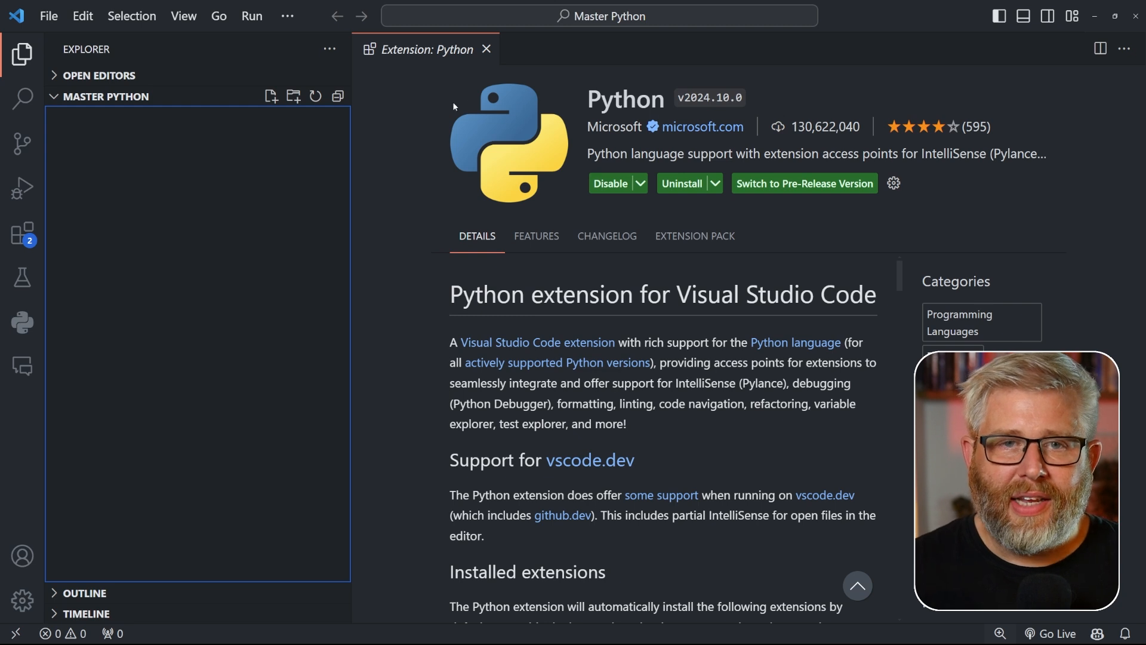
- Close the Python extension page and create a new file named hello.py
click(486, 49)
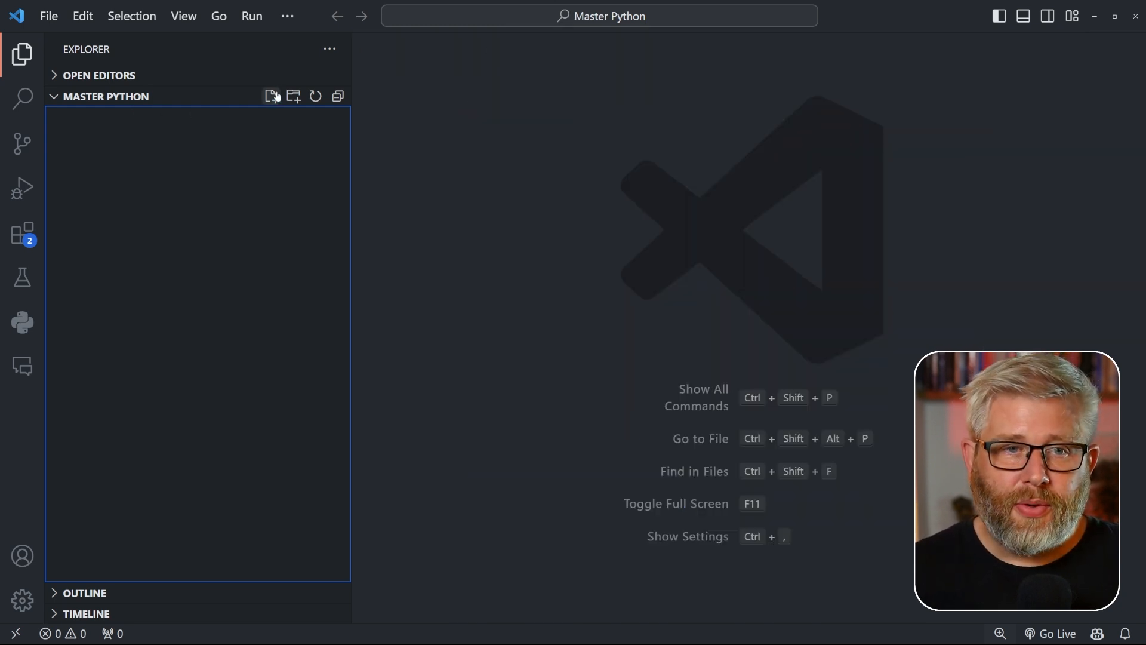
mouse_move(271, 96)
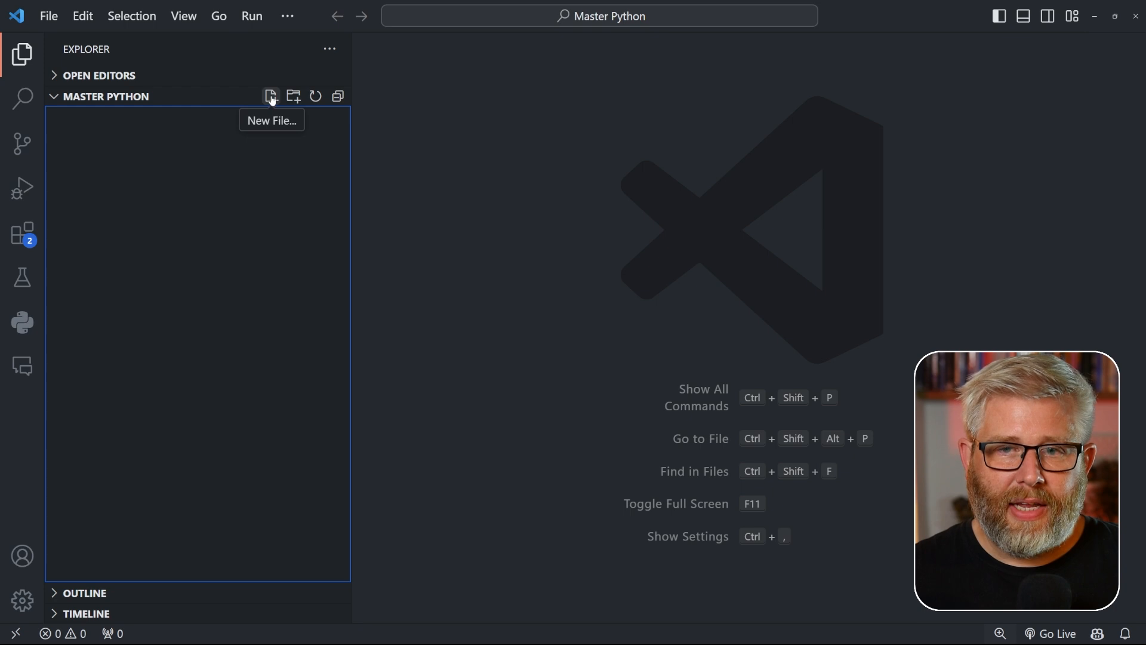
click(271, 95)
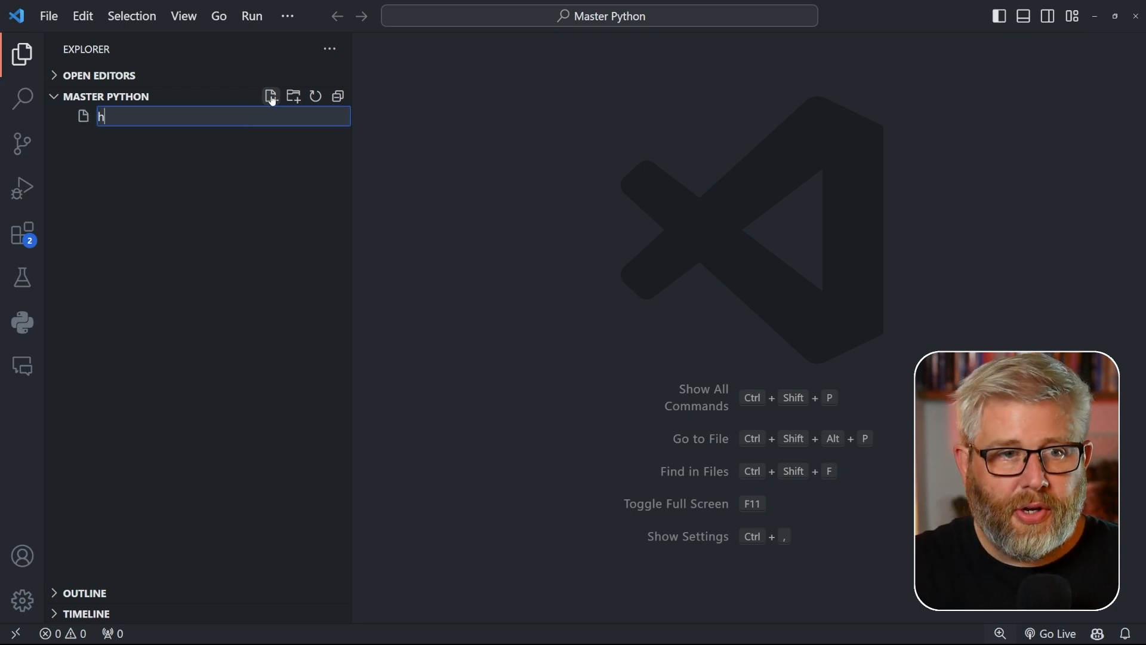
text(ello.pu)
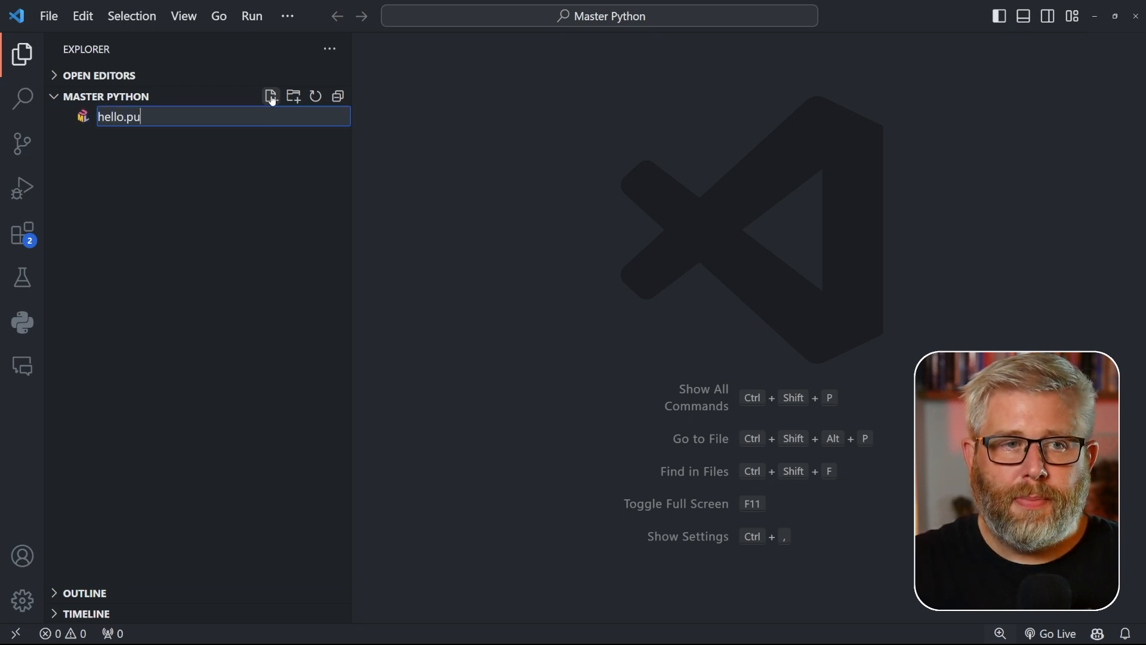
text(y)
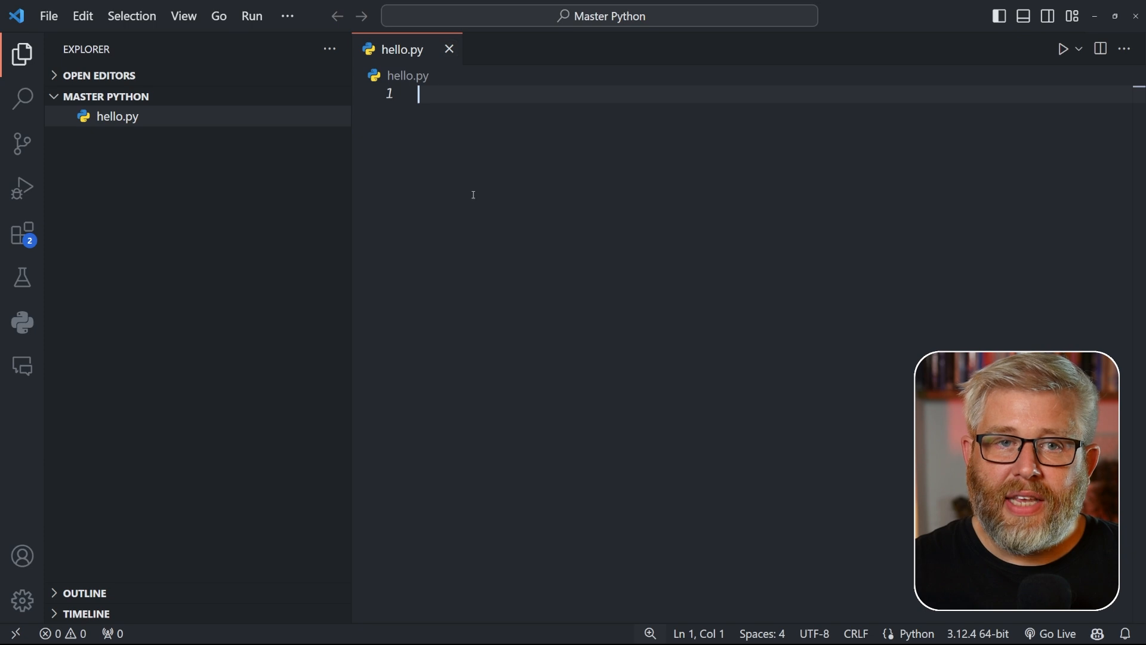
mouse_move(554, 203)
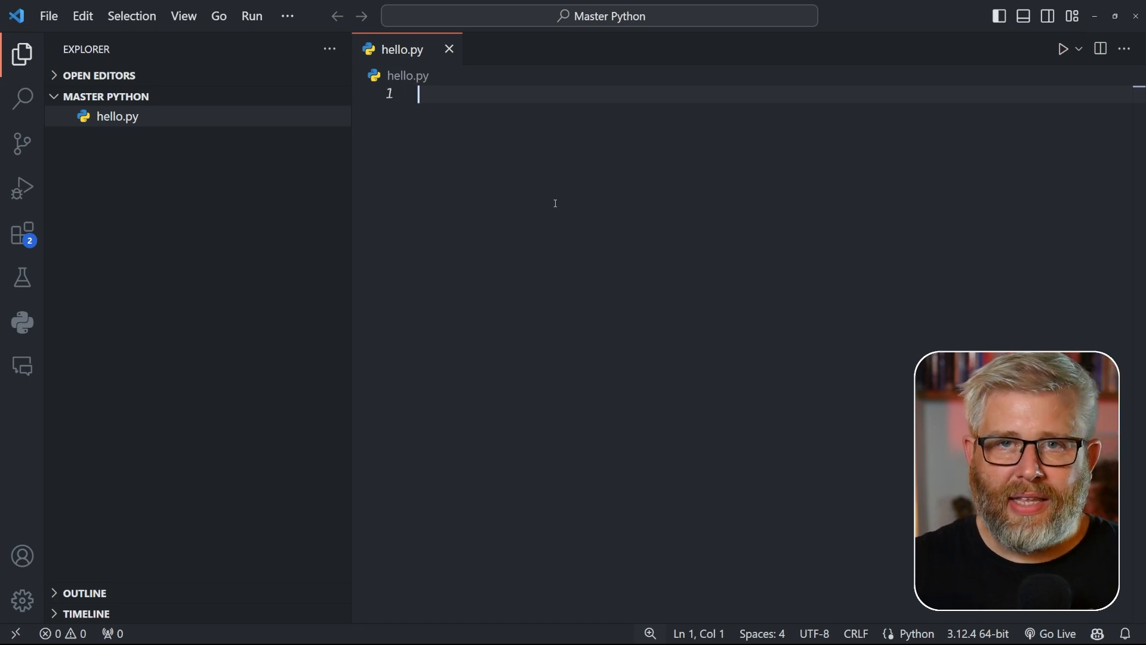
- Write print("Hello, VSCode!") on line 1 of hello.py
text(print("He)
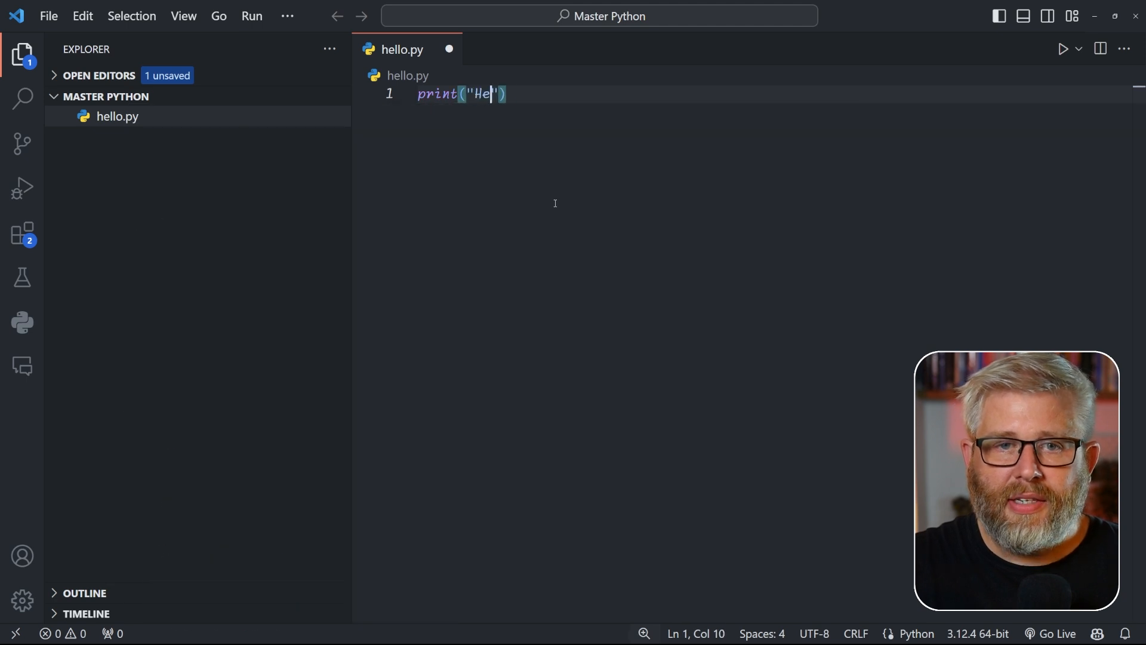
text(llo, VSCODE)
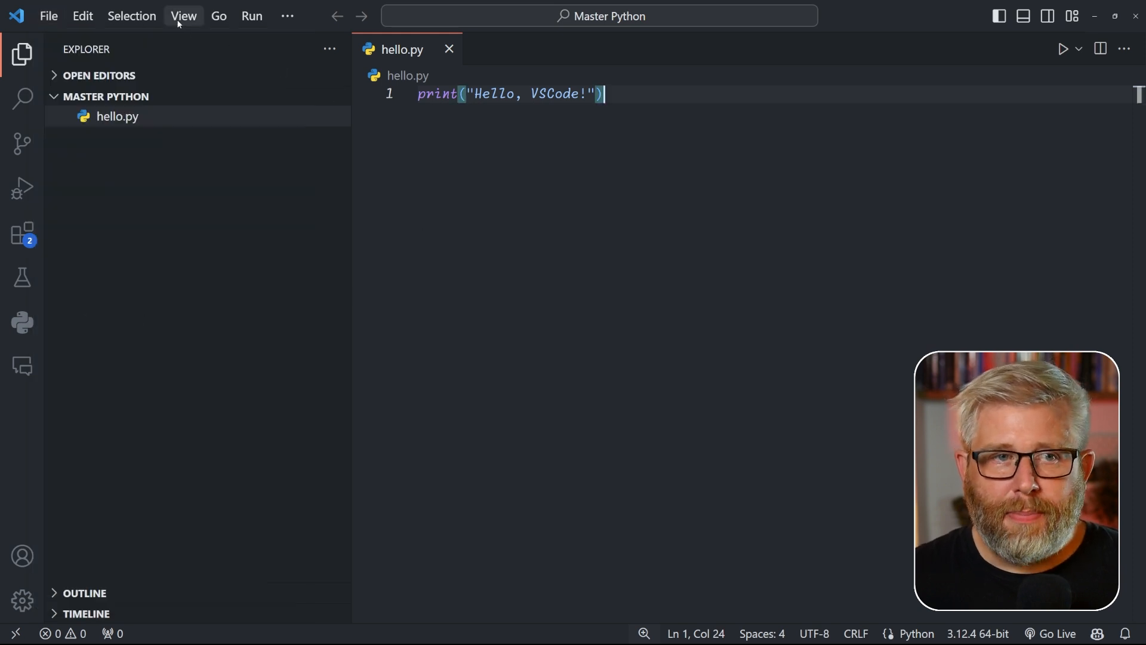
- Open the integrated terminal from the View menu
click(183, 16)
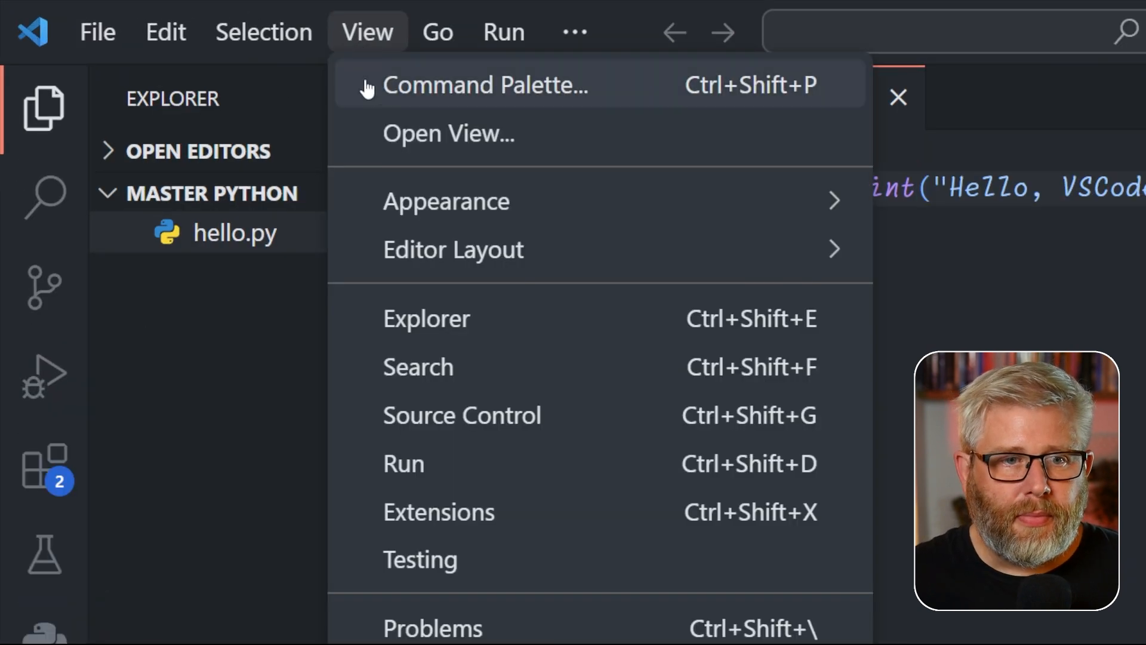
scroll(down, 3)
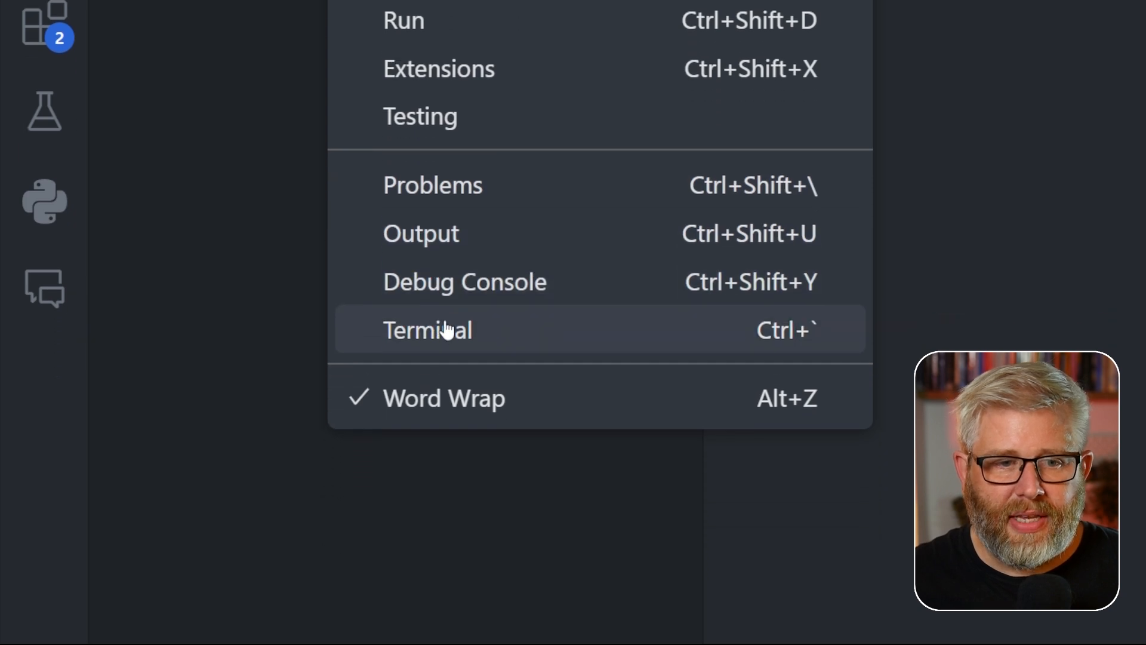
mouse_move(453, 329)
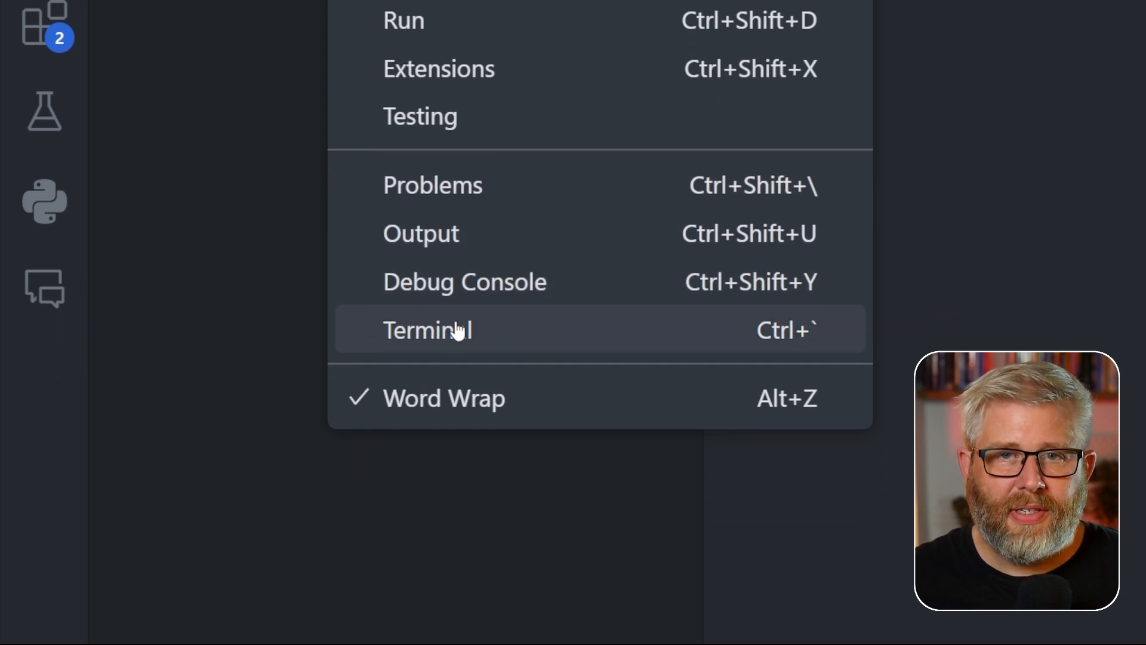
click(427, 329)
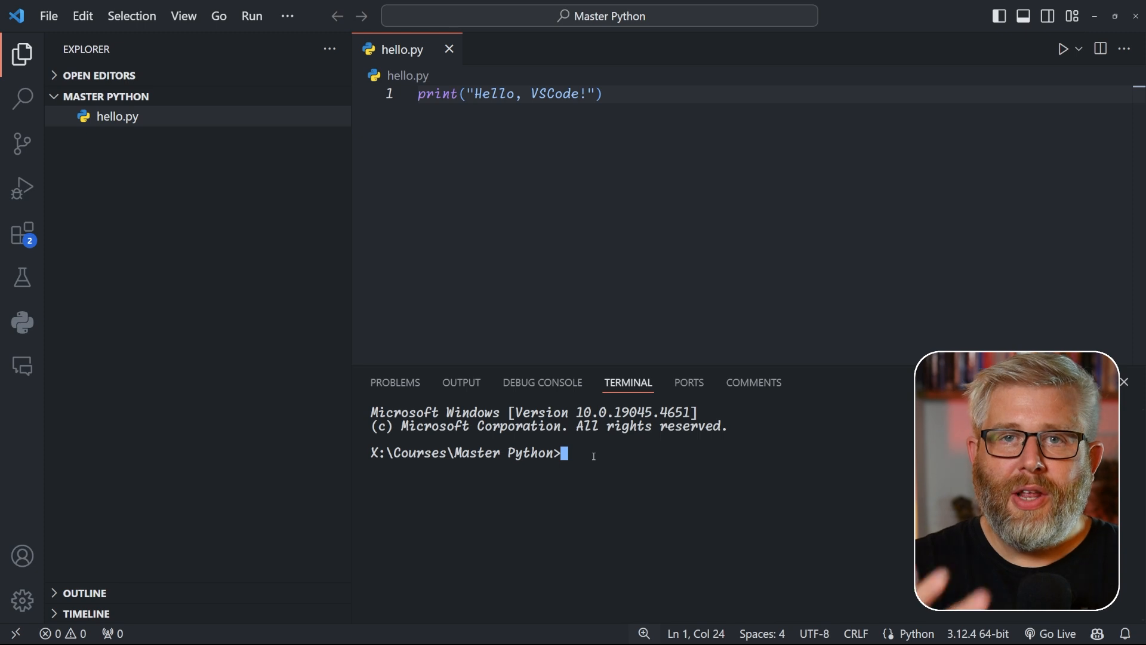
- Run 'python hello.py' in the terminal to print Hello, VSCode!
text(pytho)
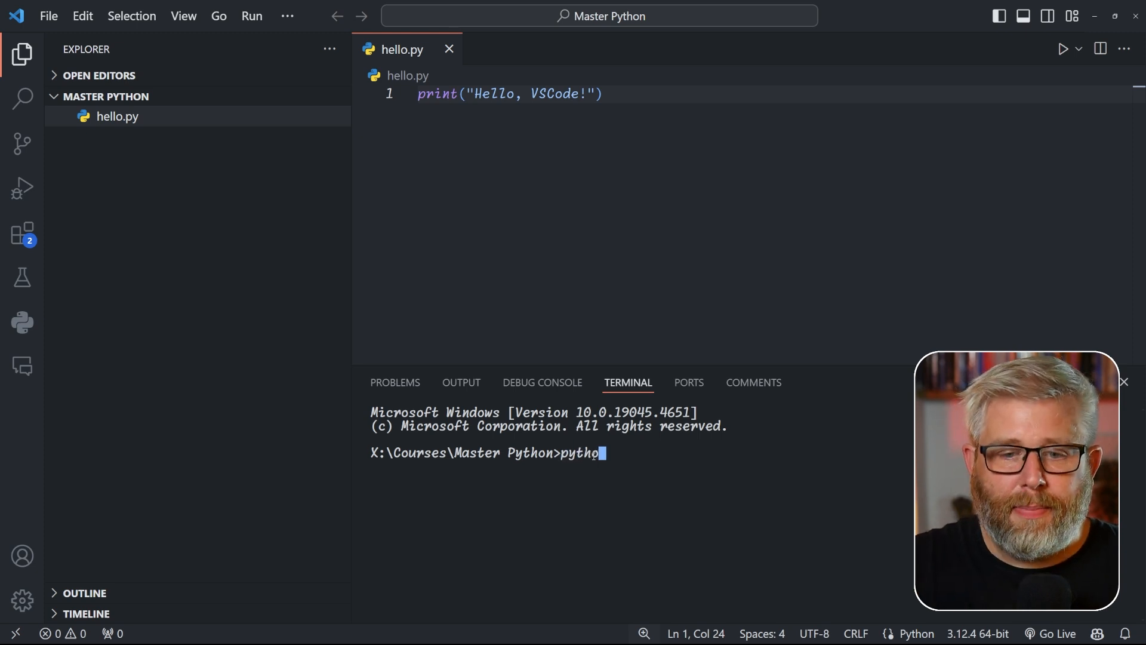
text(n)
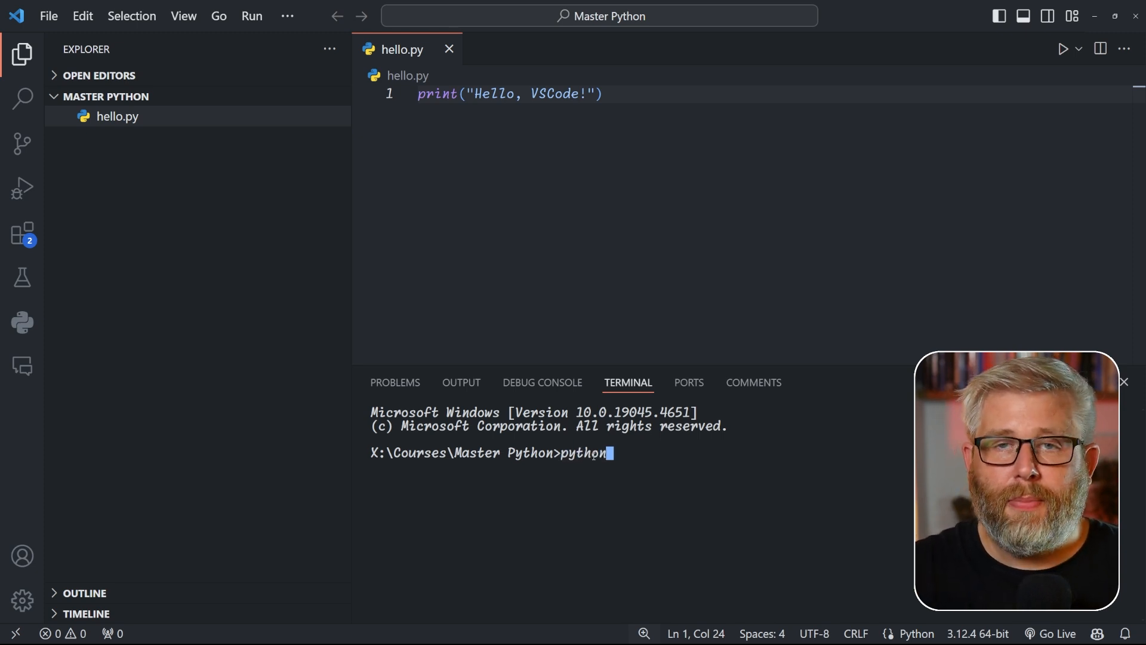
text(he)
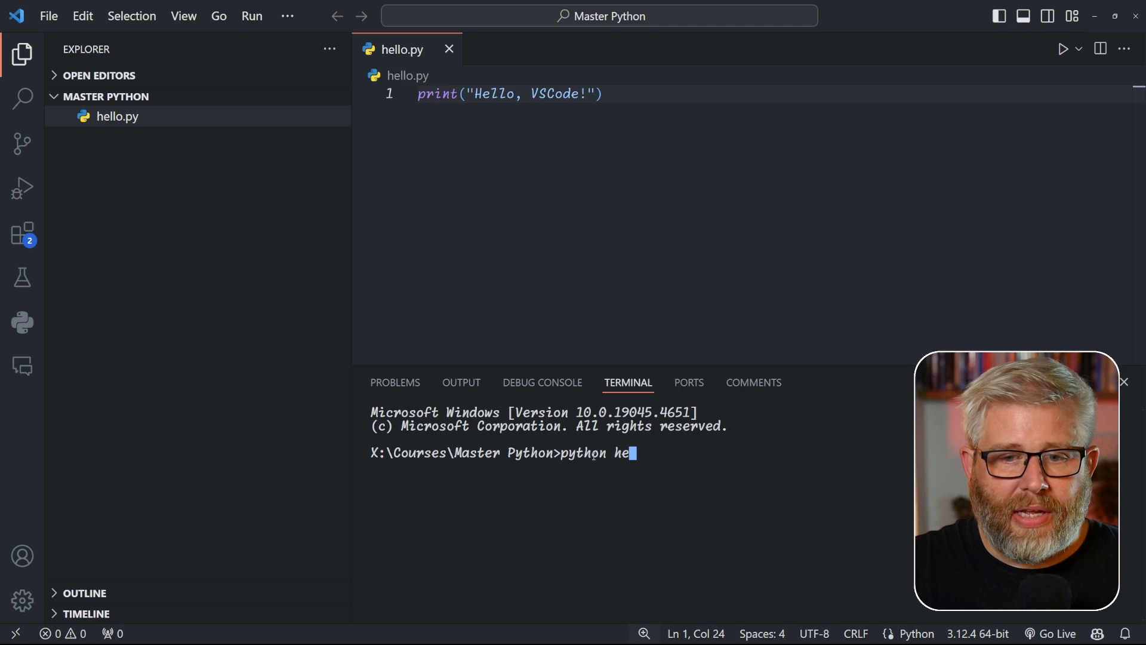
text(llo.py)
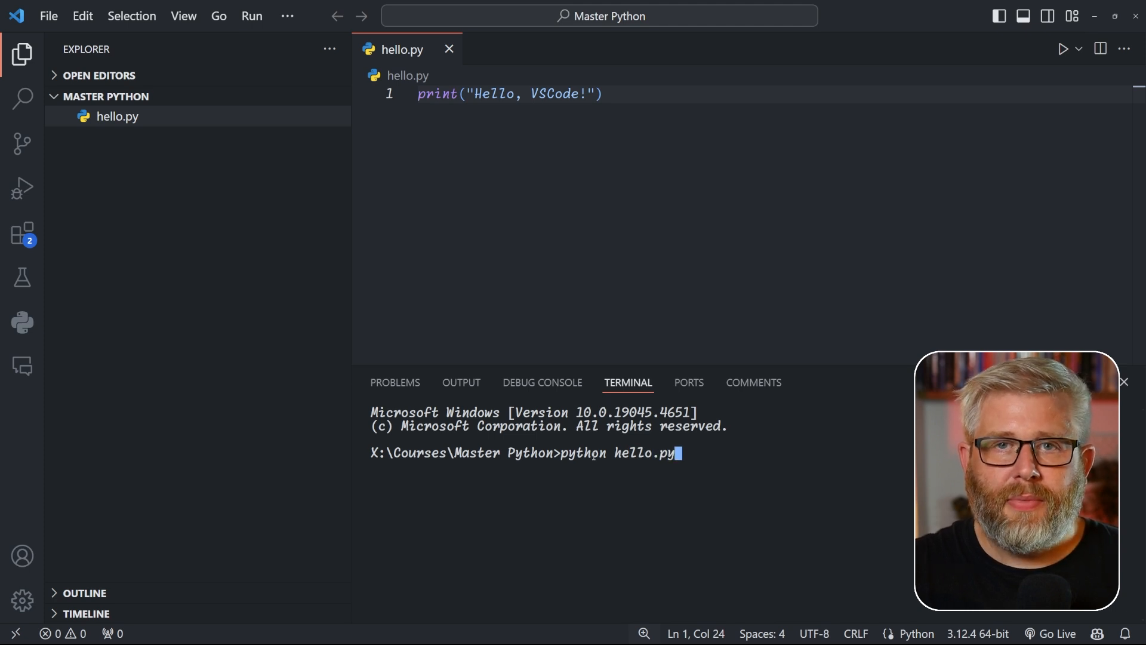
key(Return)
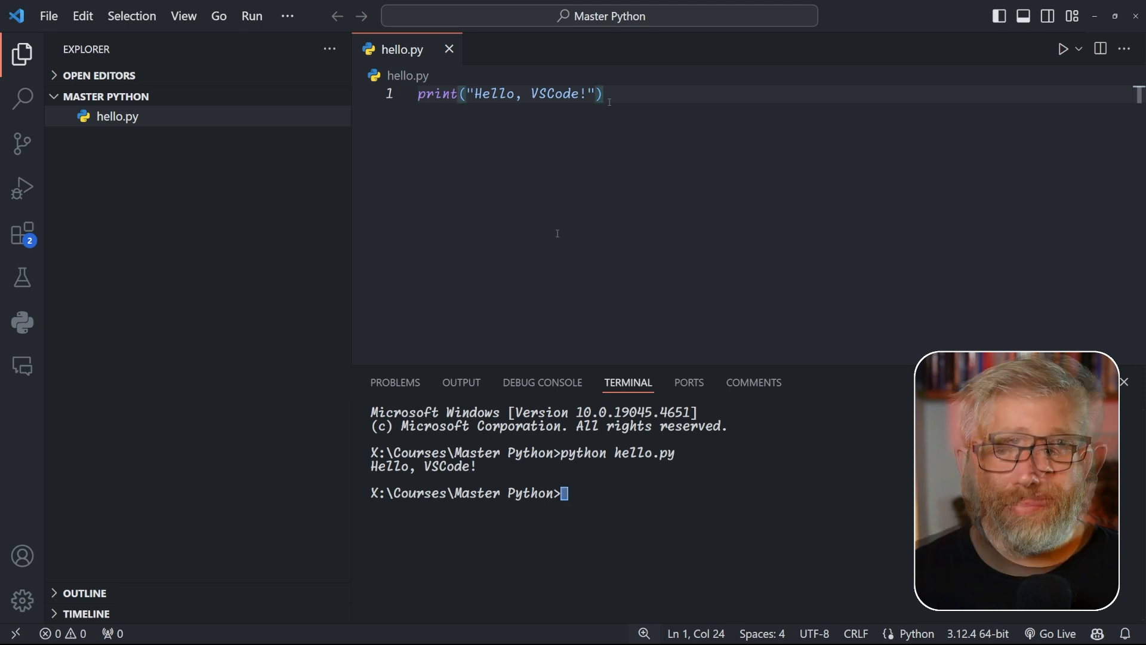
mouse_move(292, 123)
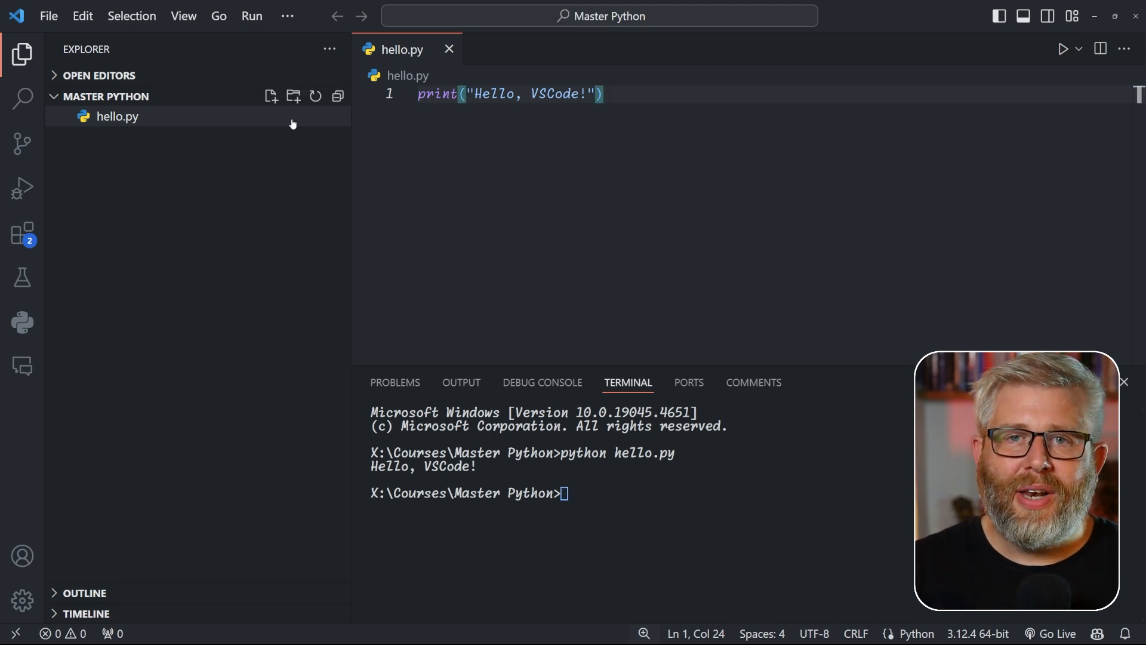
- Open Settings from the File > Preferences menu to view Files: Auto Save
click(48, 16)
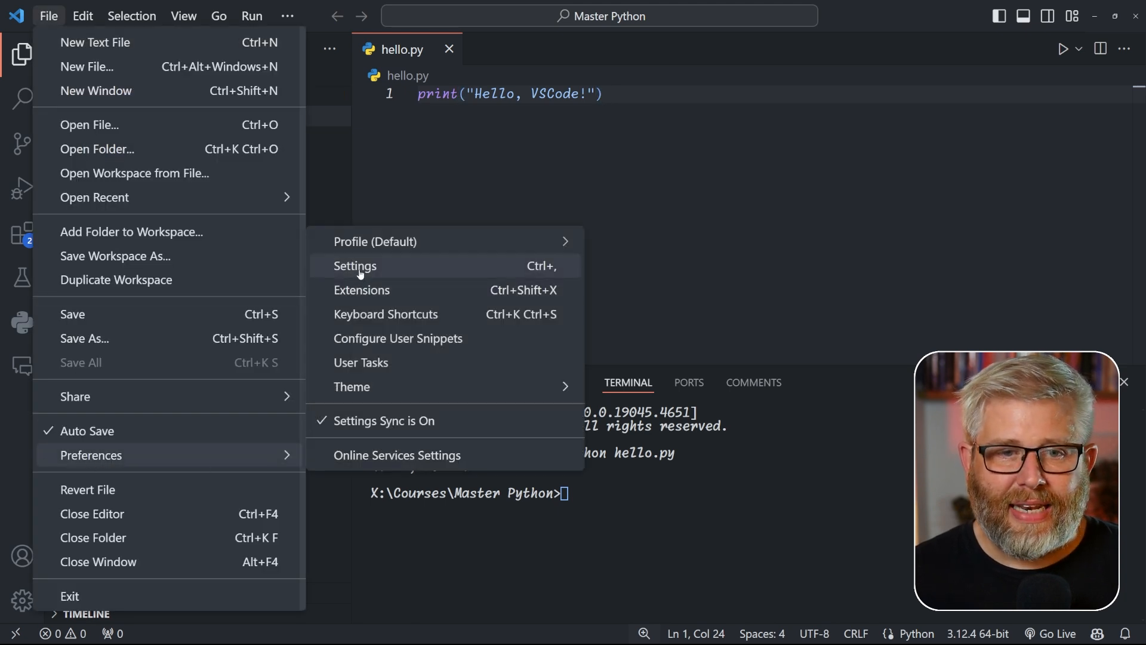
click(355, 265)
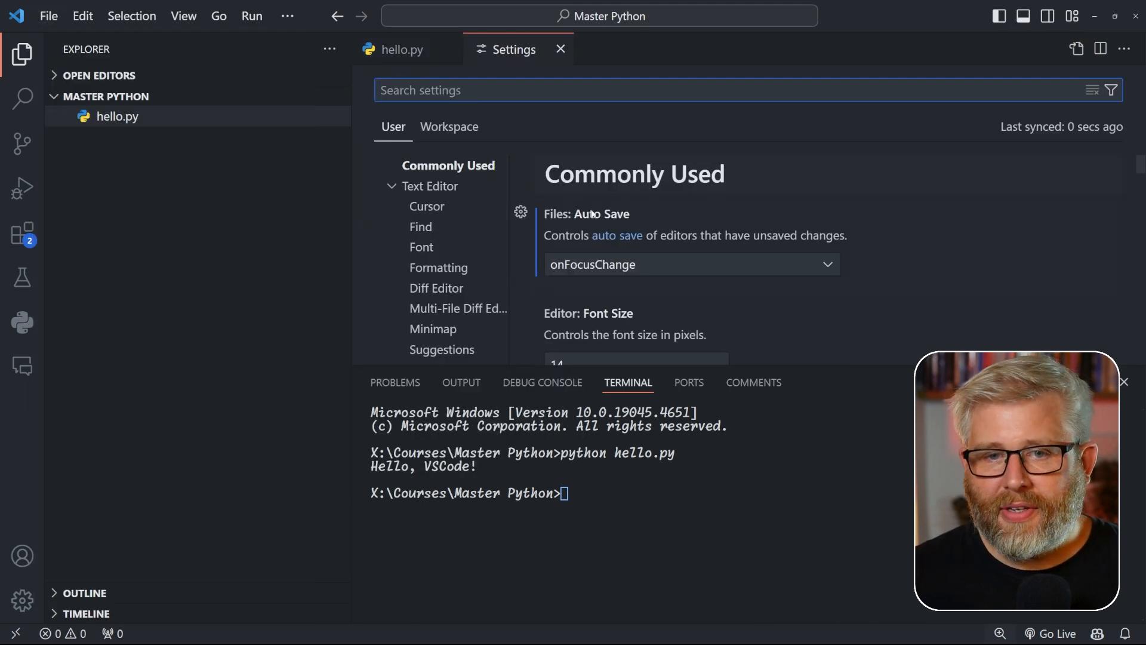